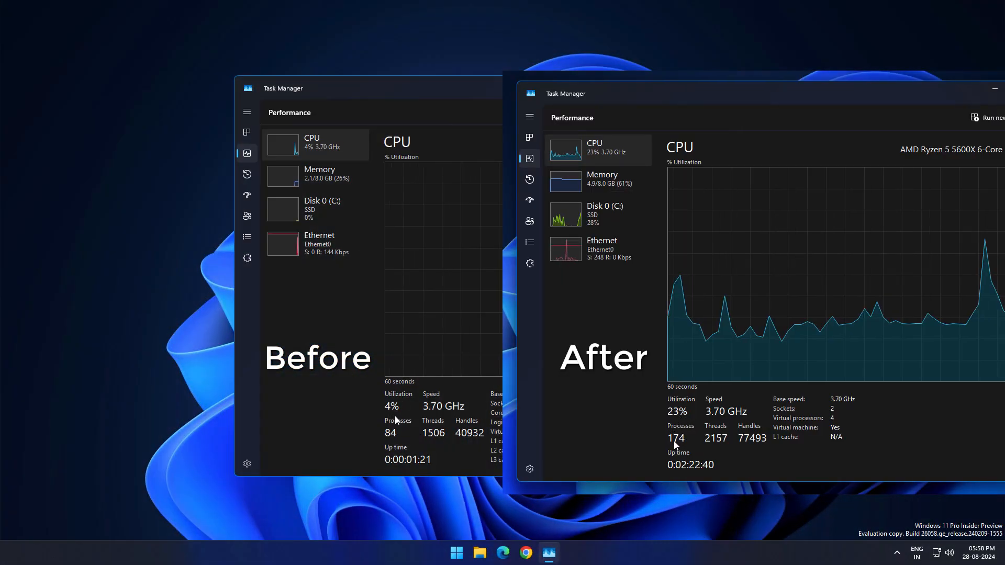
# Browse Task Manager's Performance page, ending on Memory showing about 4.9 of 8 GB used
pyautogui.click(318, 175)
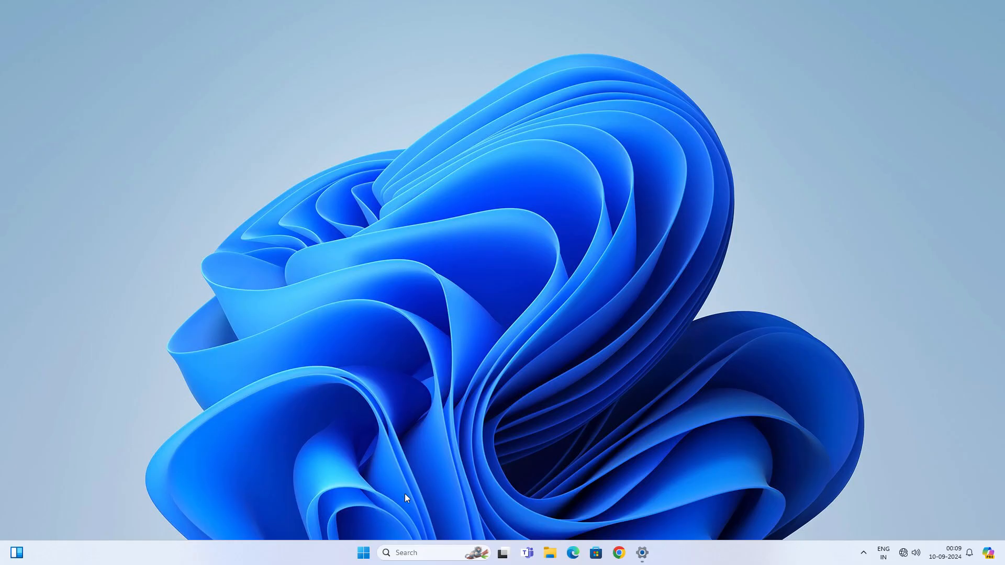
pyautogui.click(363, 552)
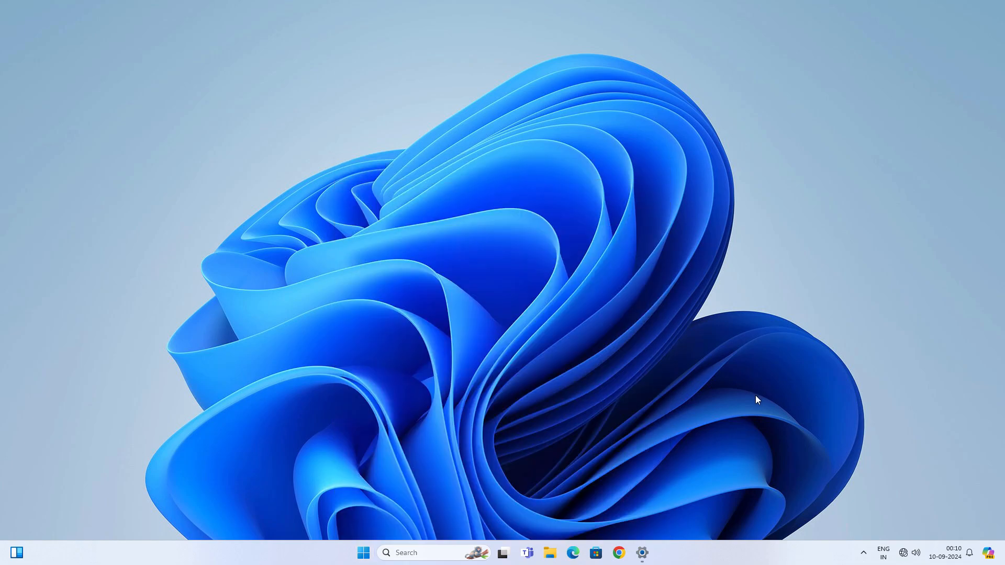
pyautogui.click(653, 553)
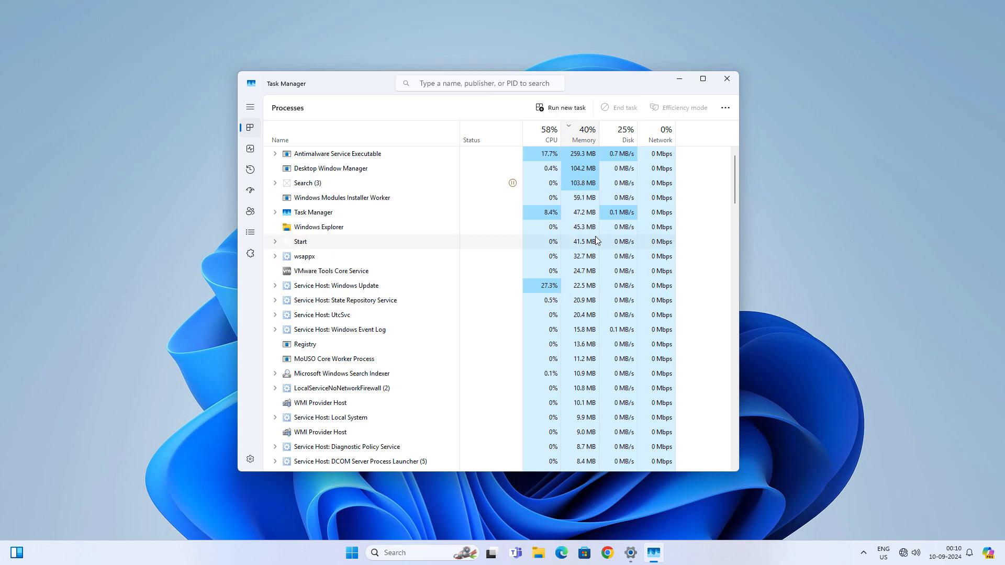
pyautogui.scroll(-3)
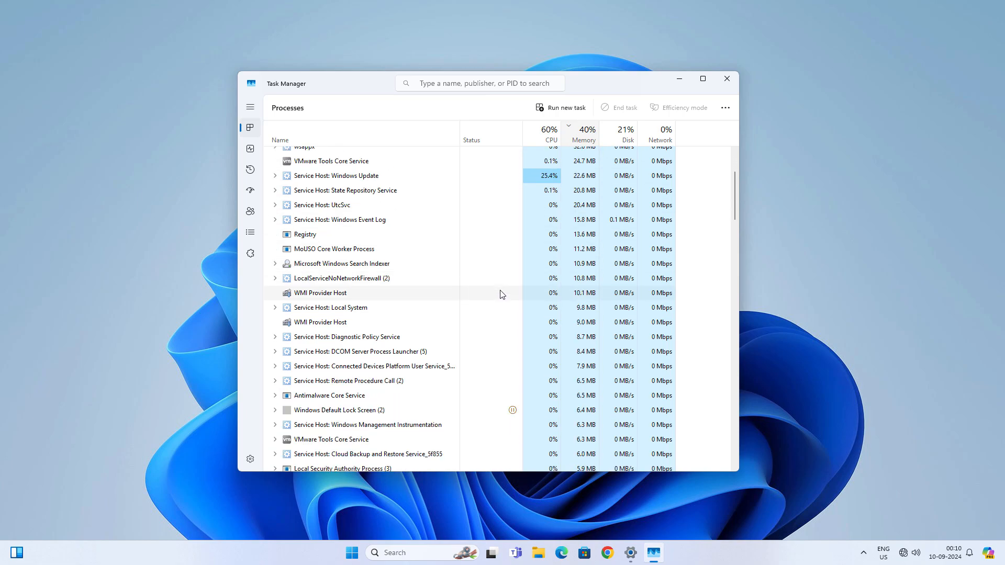
pyautogui.click(726, 79)
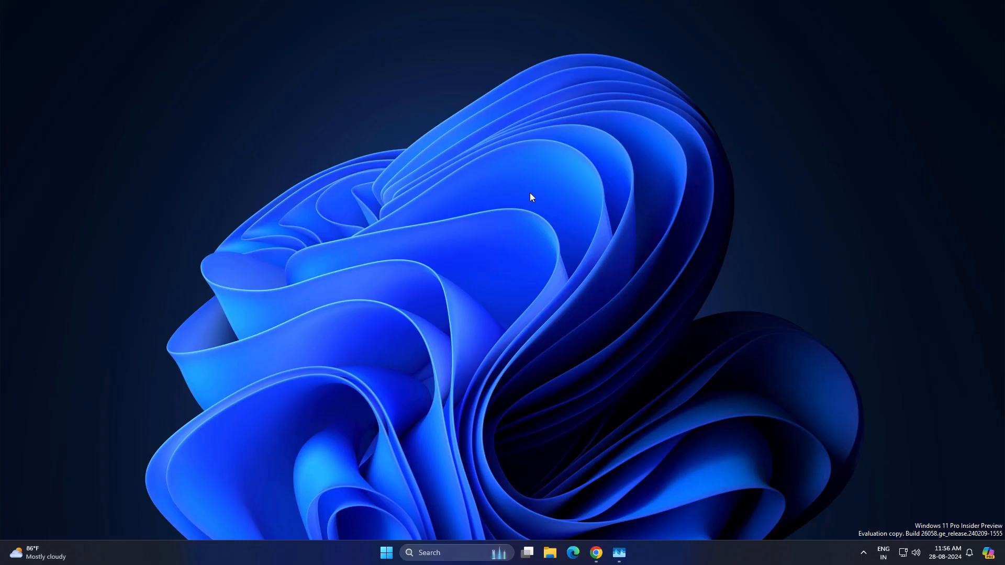
pyautogui.click(595, 552)
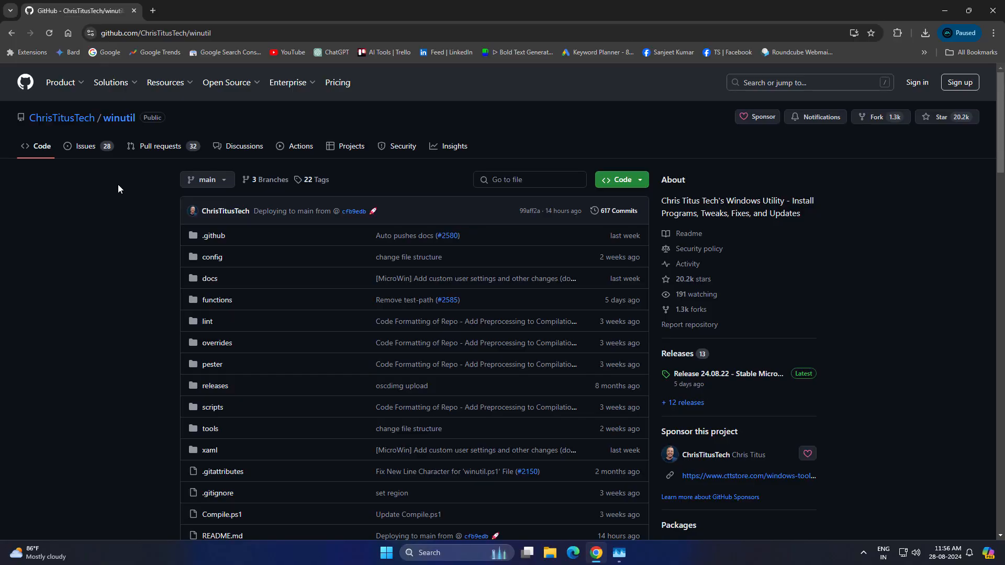
pyautogui.scroll(-3)
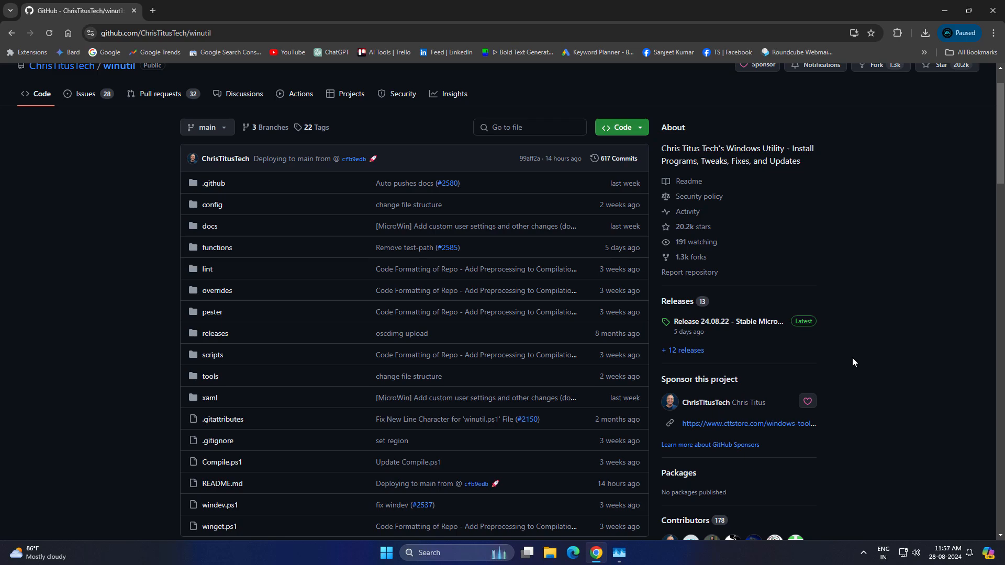
pyautogui.scroll(-3)
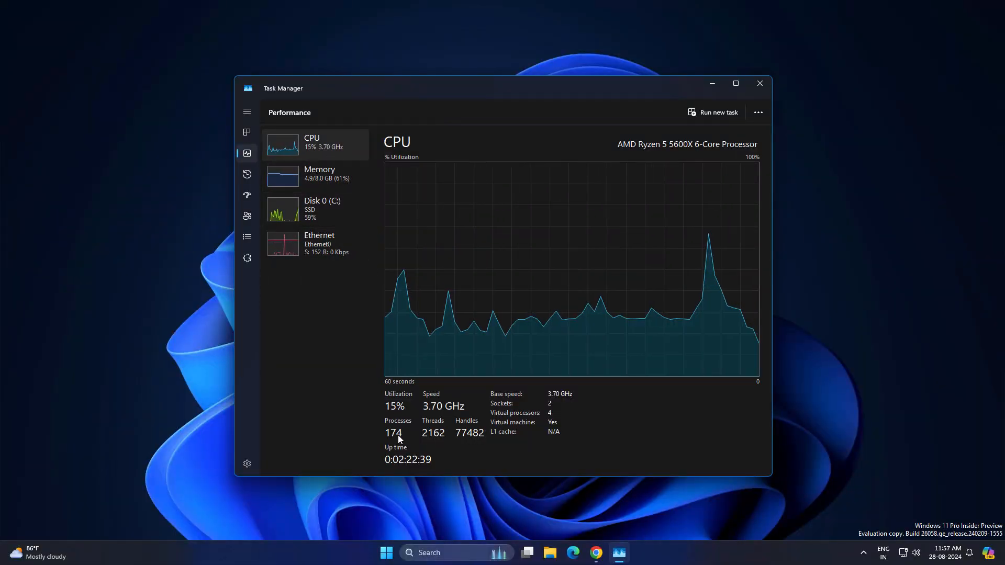
pyautogui.click(318, 173)
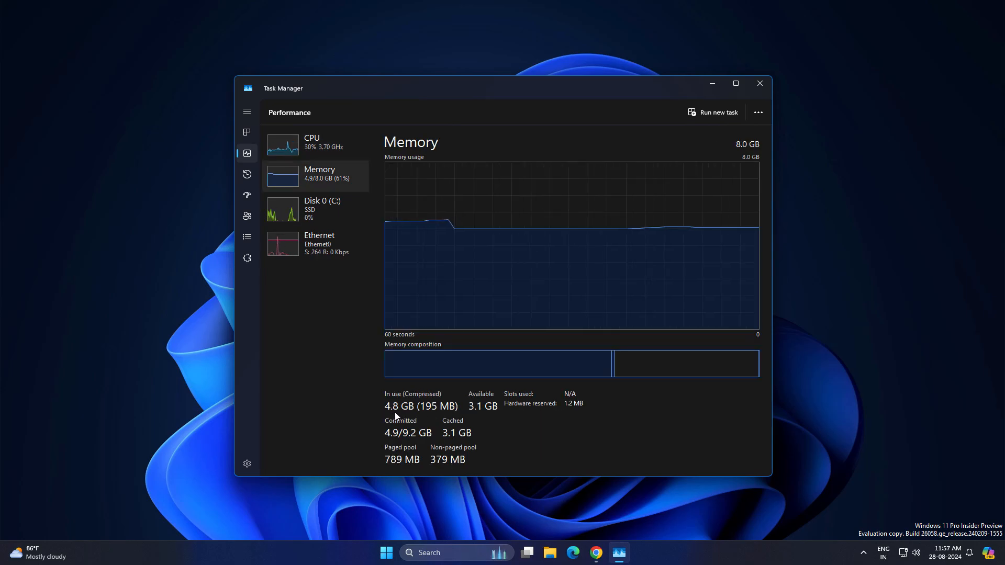
pyautogui.moveTo(573, 426)
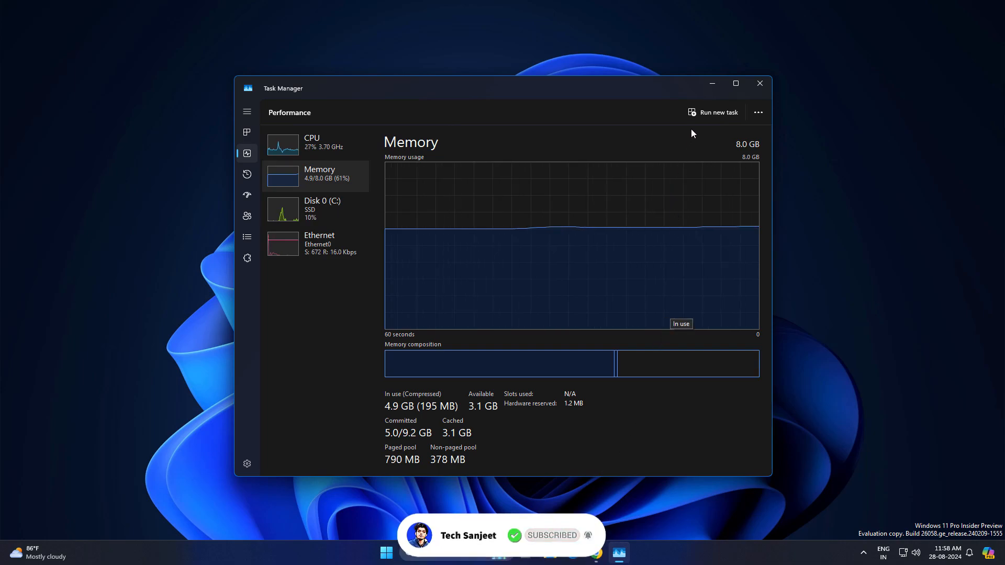
# Copy the Stable Branch launch command from the winutil README's Launch Command section
pyautogui.click(605, 552)
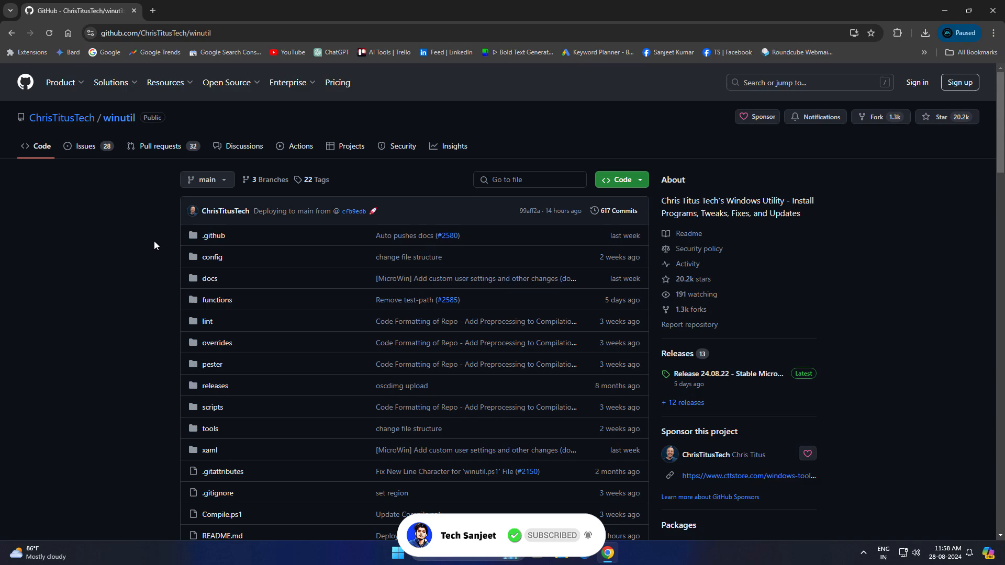
pyautogui.scroll(-3)
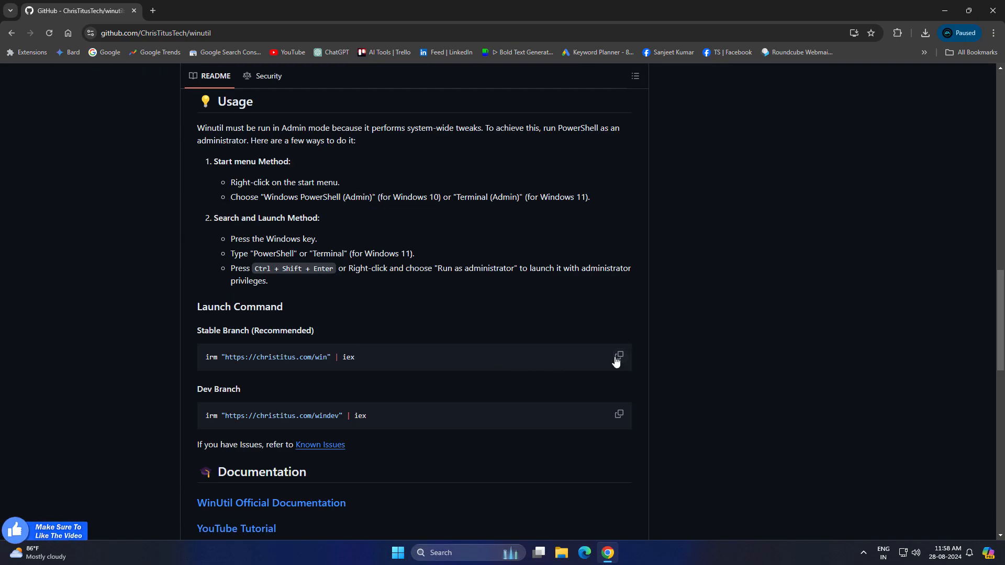
pyautogui.click(398, 553)
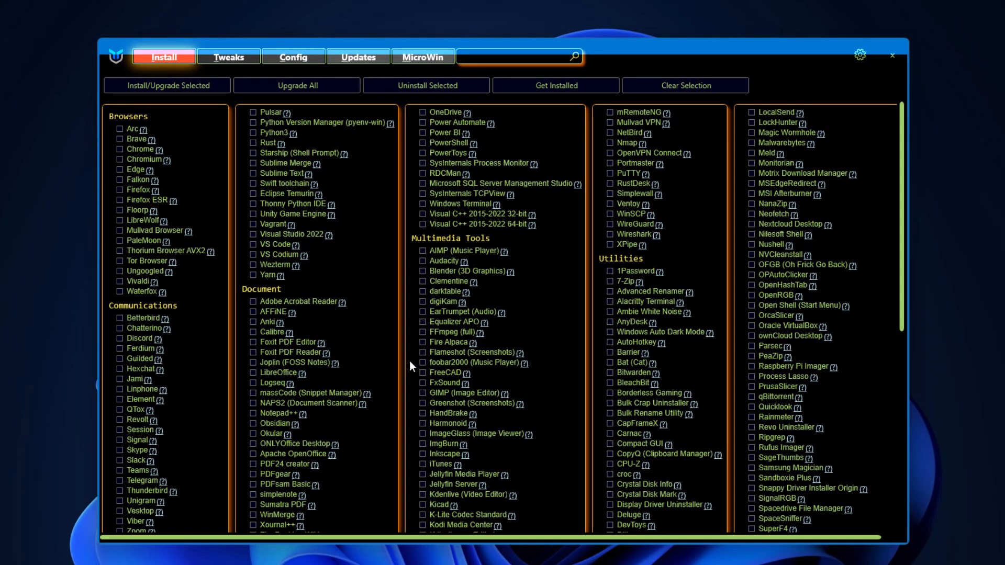
pyautogui.moveTo(182, 73)
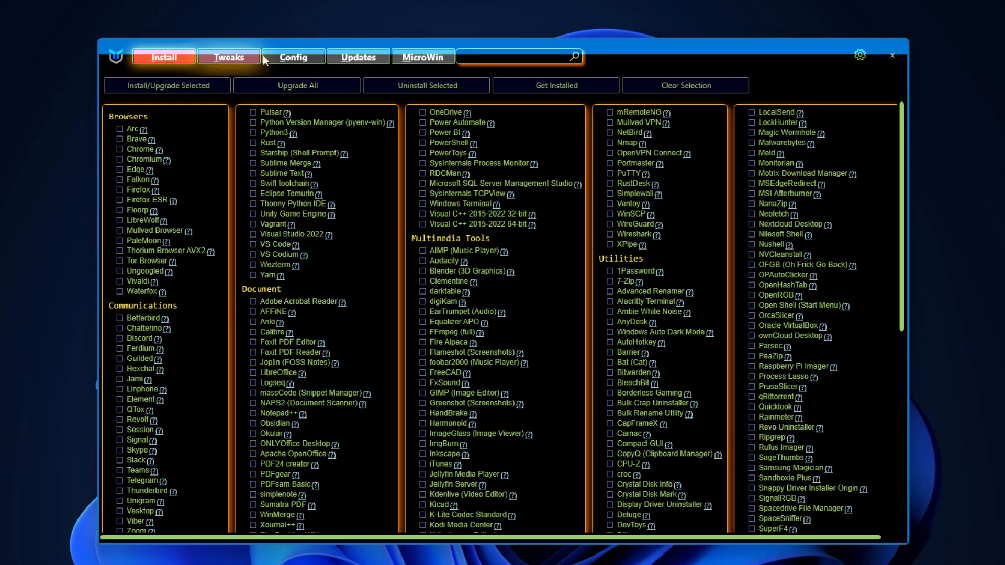
pyautogui.moveTo(423, 57)
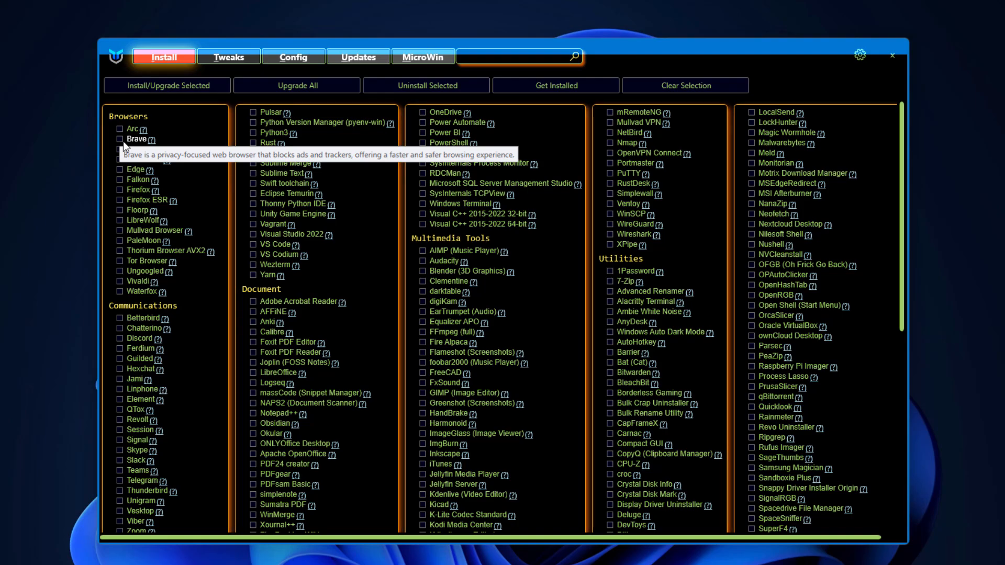
pyautogui.moveTo(124, 221)
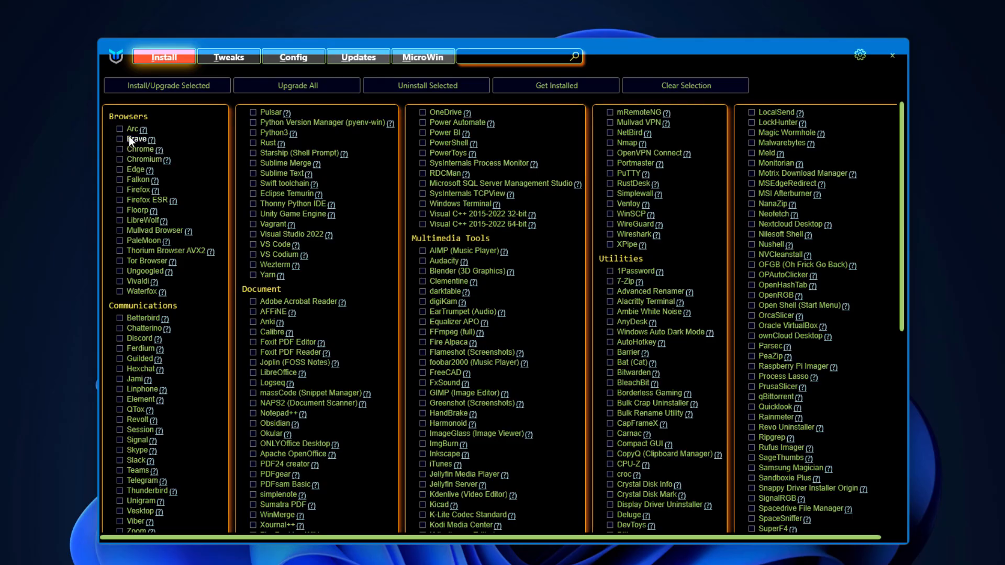
# Tick Brave under Browsers as the only app selected for installation
pyautogui.click(119, 139)
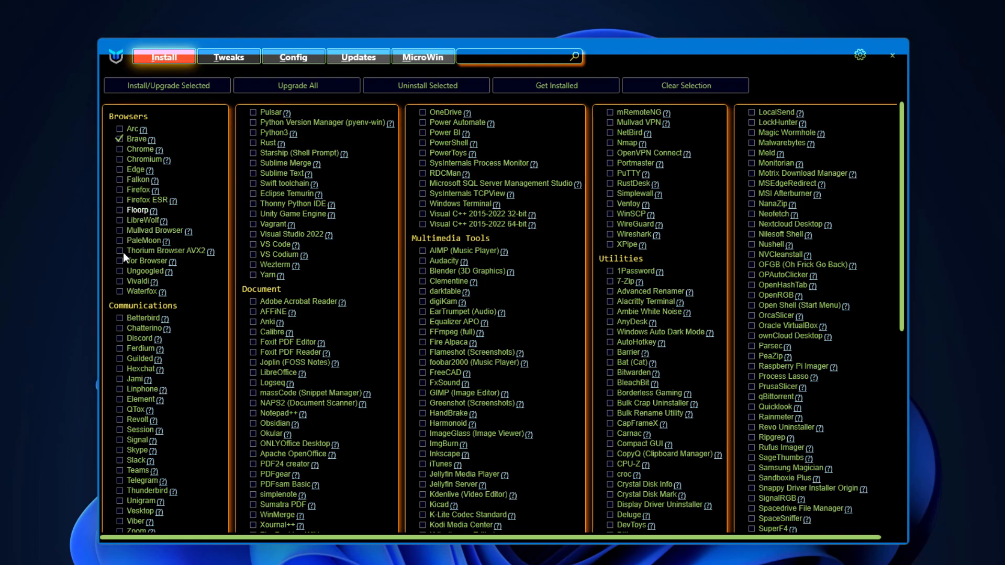
pyautogui.scroll(-3)
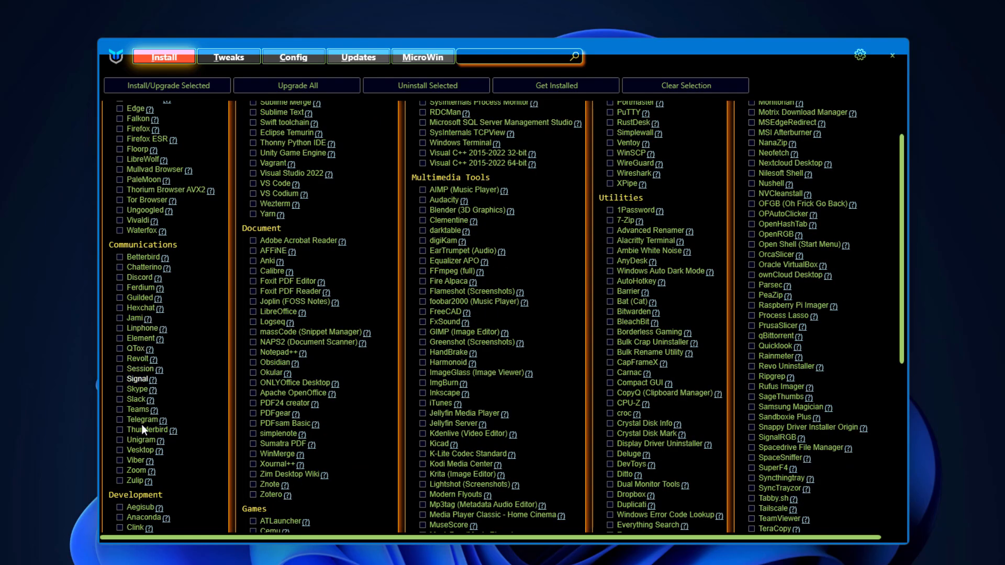
pyautogui.moveTo(143, 394)
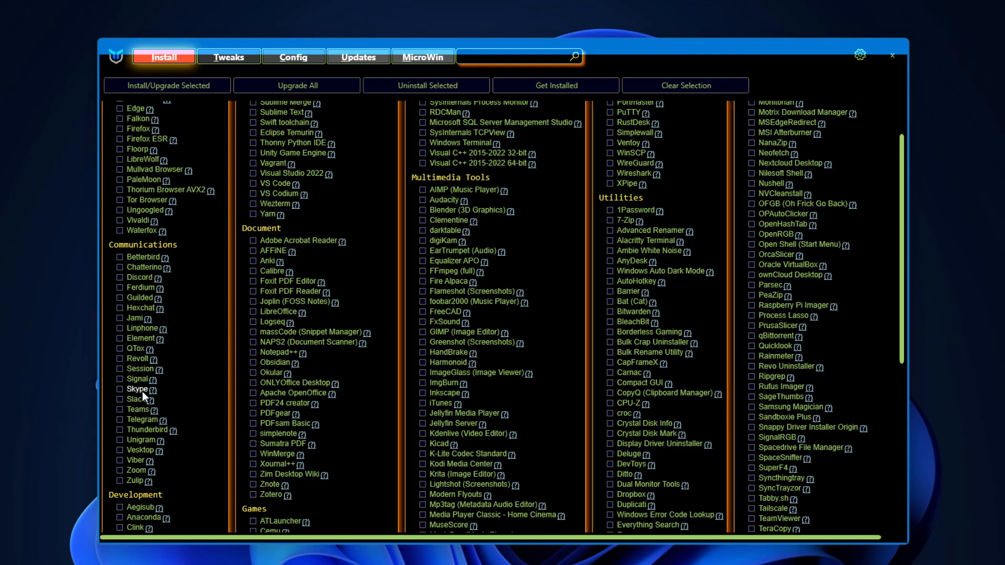
pyautogui.scroll(-3)
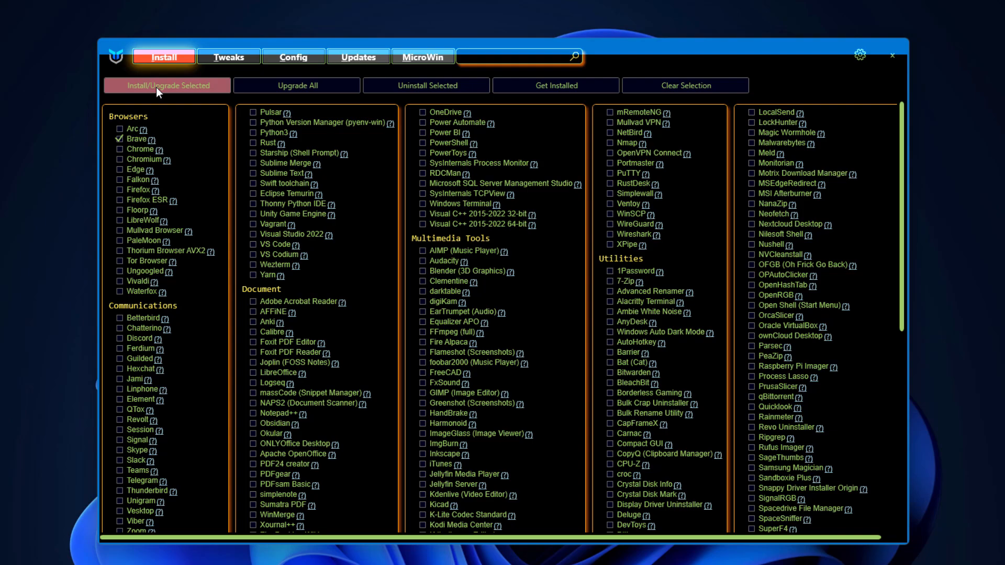
# Run Install/Upgrade Selected, starting the Winget Install console with 7 upgrades
pyautogui.click(166, 84)
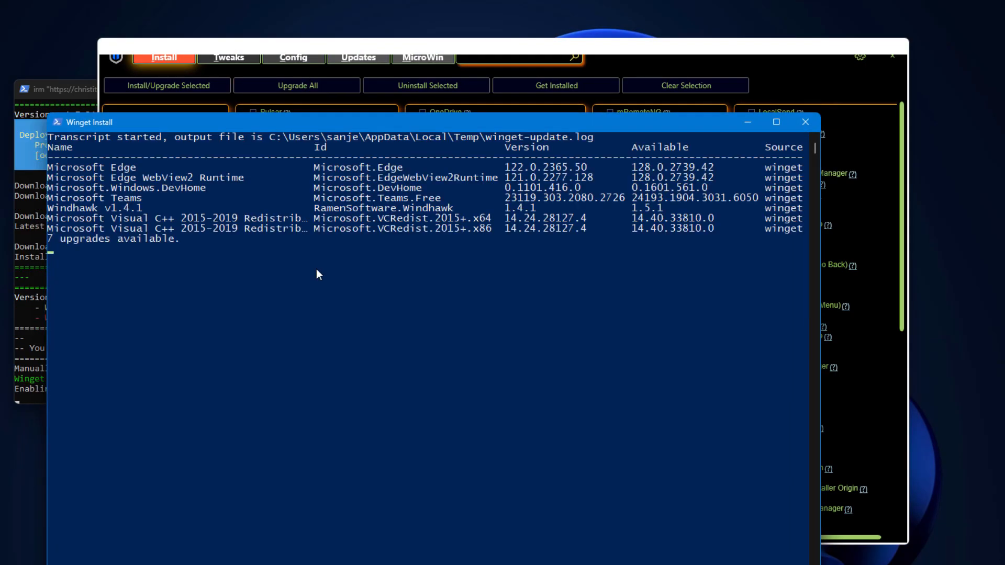
pyautogui.moveTo(360, 262)
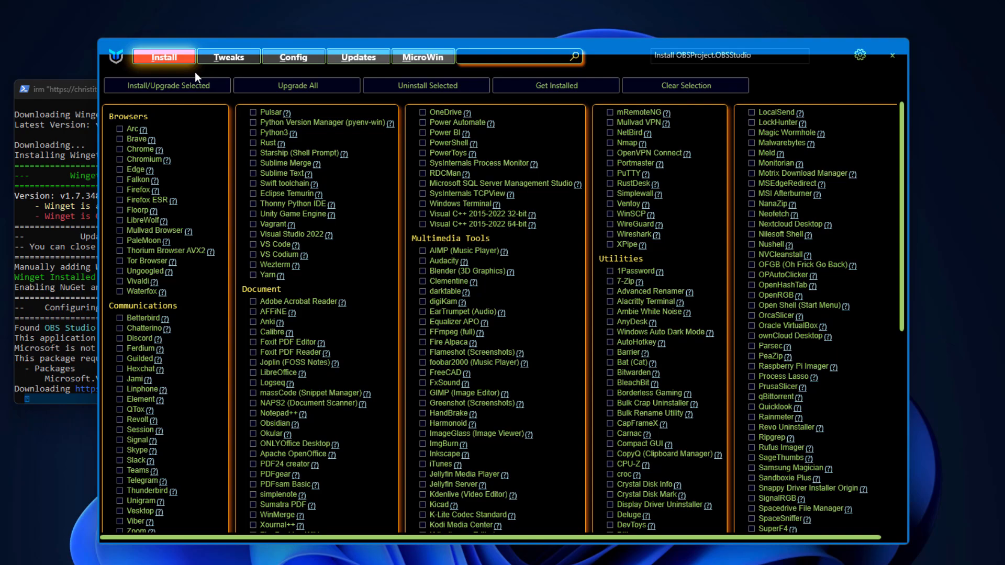
# Apply the Standard recommended tweak selection, adding Debloat Edge and the Adobe blocking tweaks
pyautogui.click(228, 57)
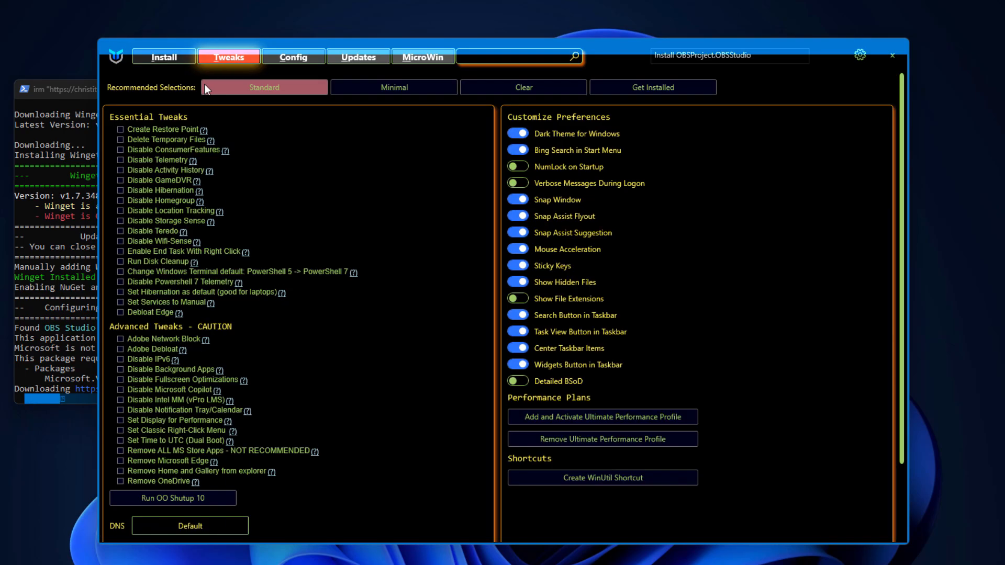
pyautogui.moveTo(160, 141)
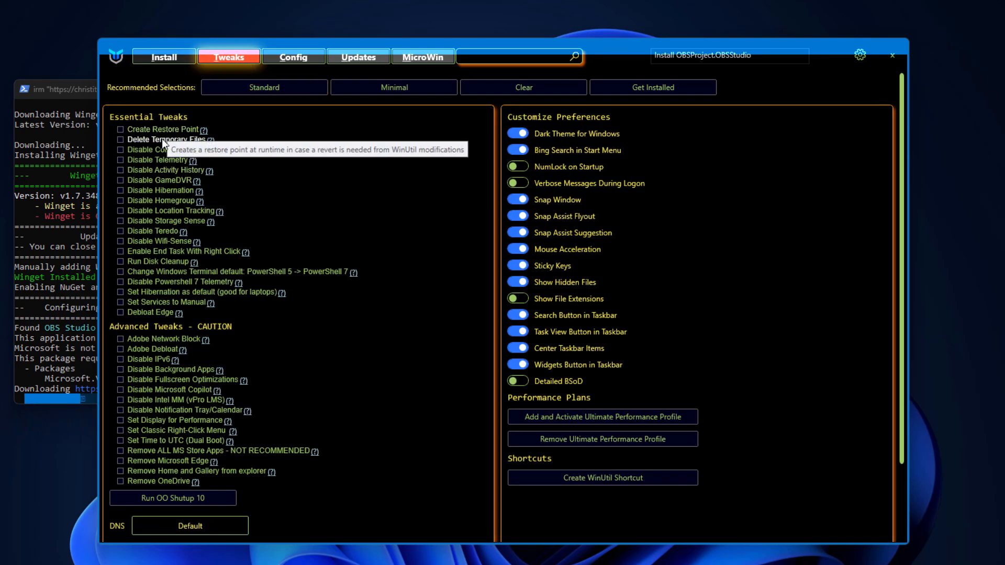
pyautogui.click(264, 87)
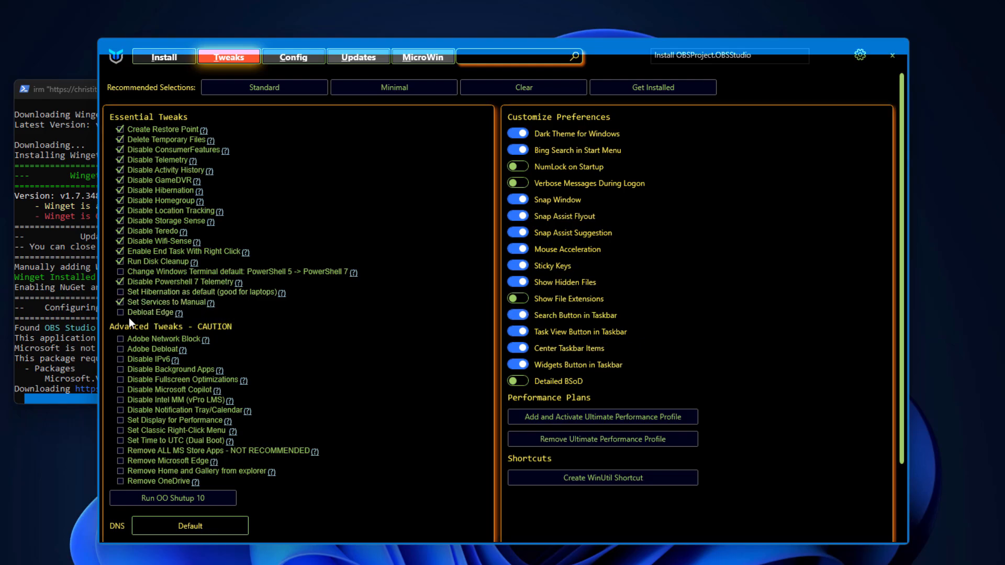
pyautogui.click(122, 313)
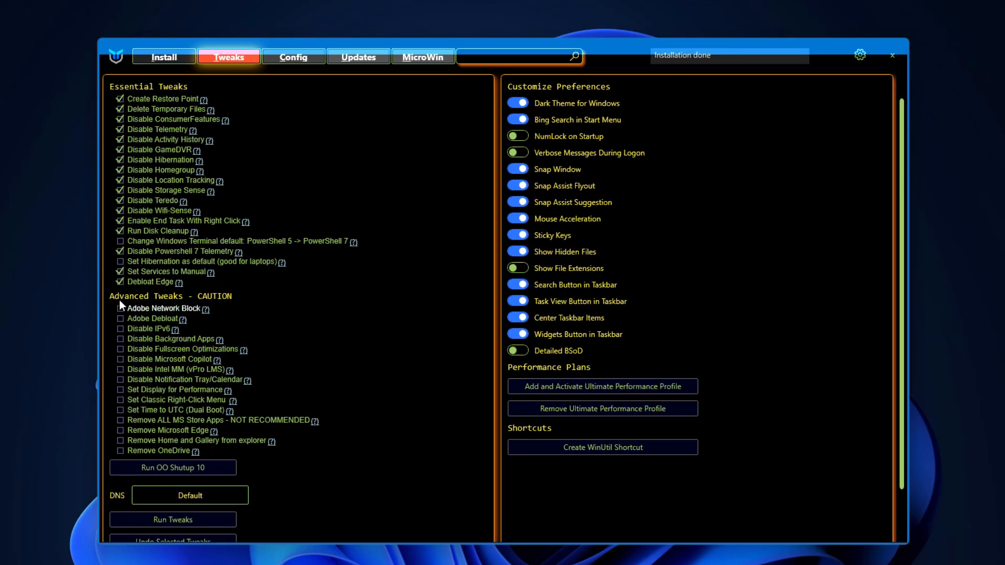
pyautogui.moveTo(160, 307)
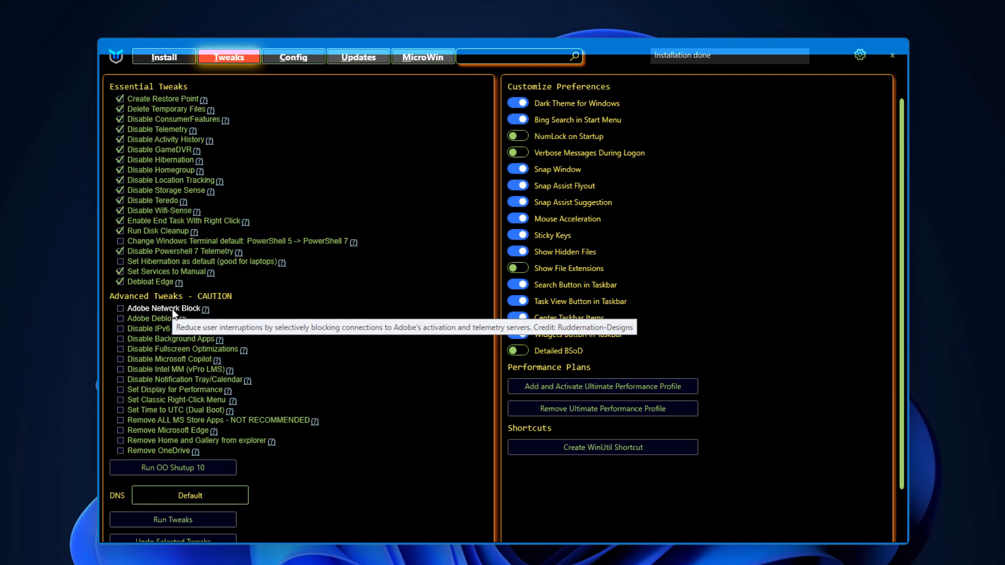
pyautogui.click(120, 318)
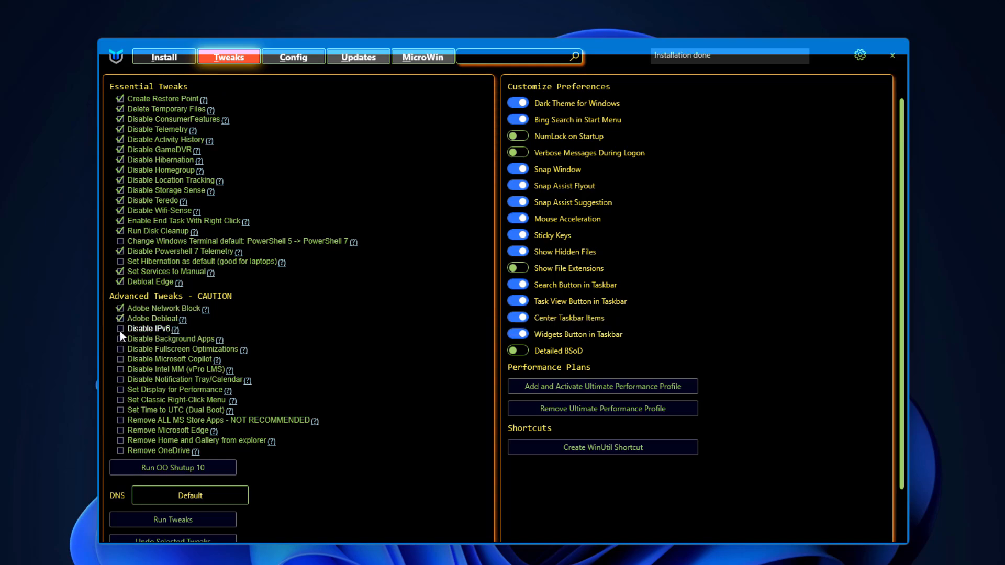
# Tick the remaining advanced tweaks: Disable IPv6, Disable Background Apps, removal tweaks and Remove OneDrive
pyautogui.click(120, 328)
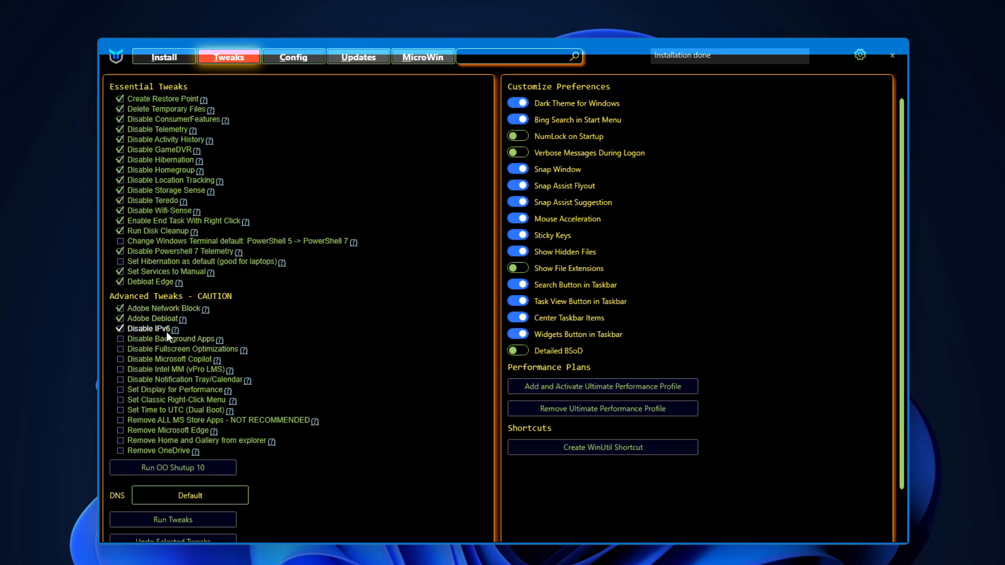
pyautogui.click(121, 338)
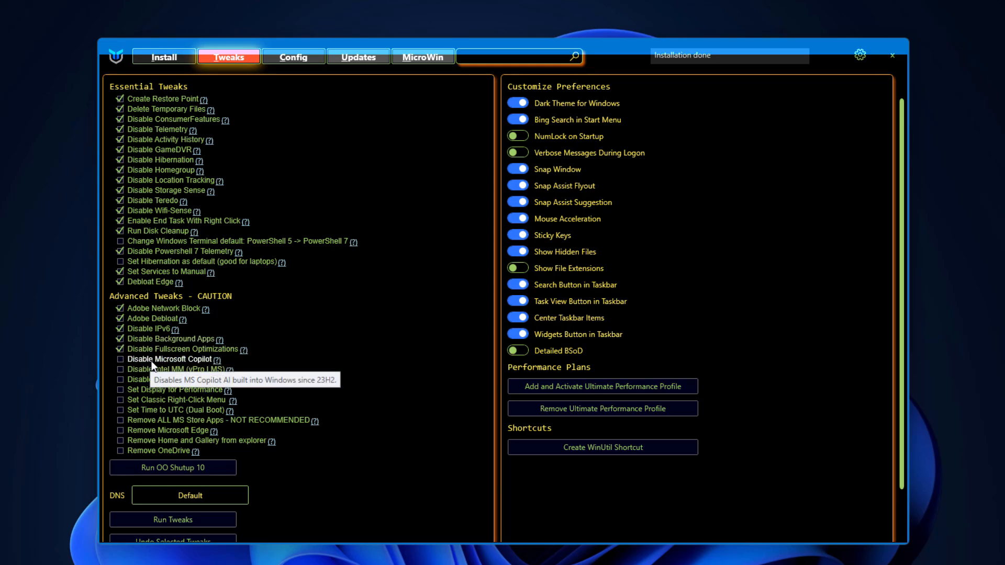
pyautogui.click(119, 359)
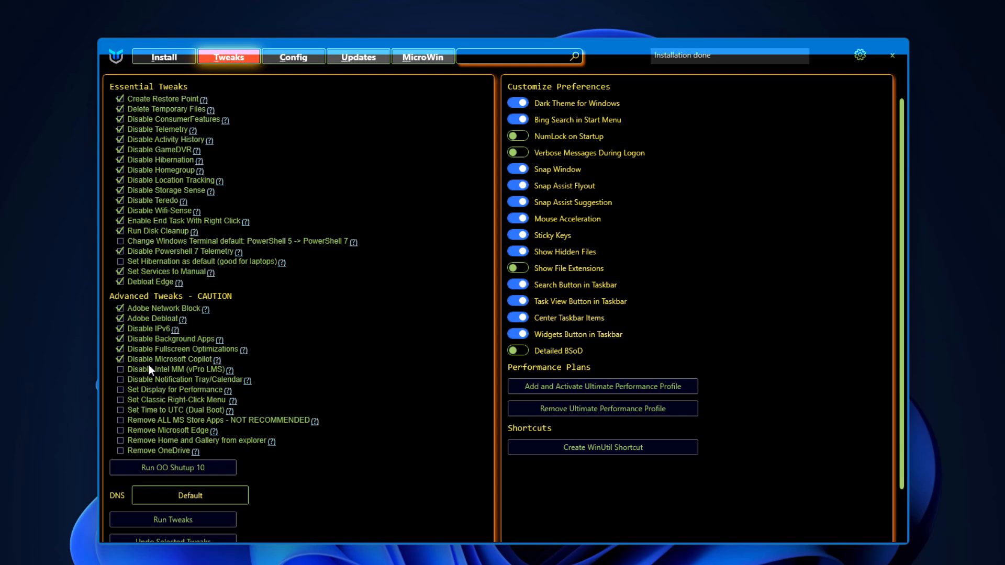
pyautogui.moveTo(858, 558)
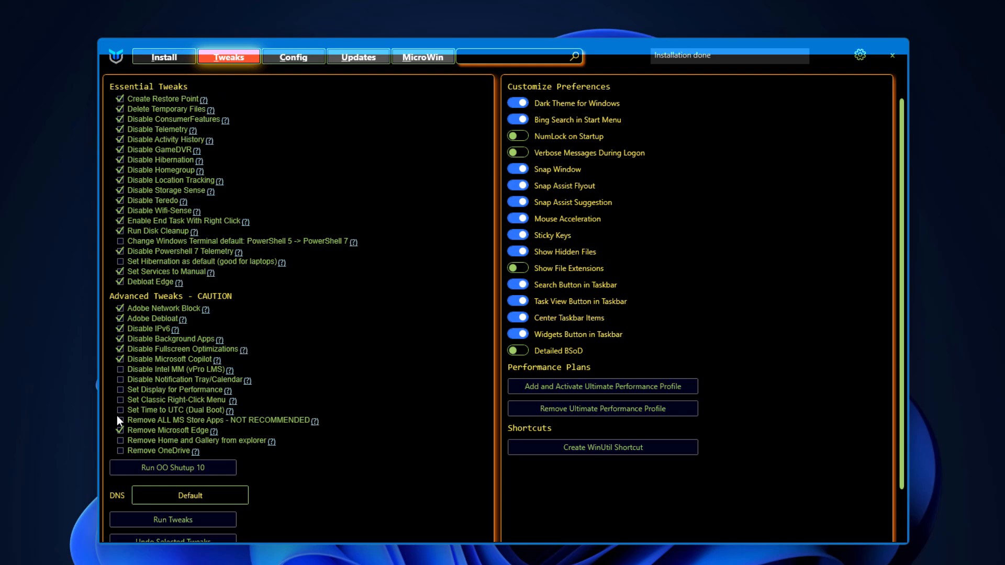
pyautogui.click(119, 421)
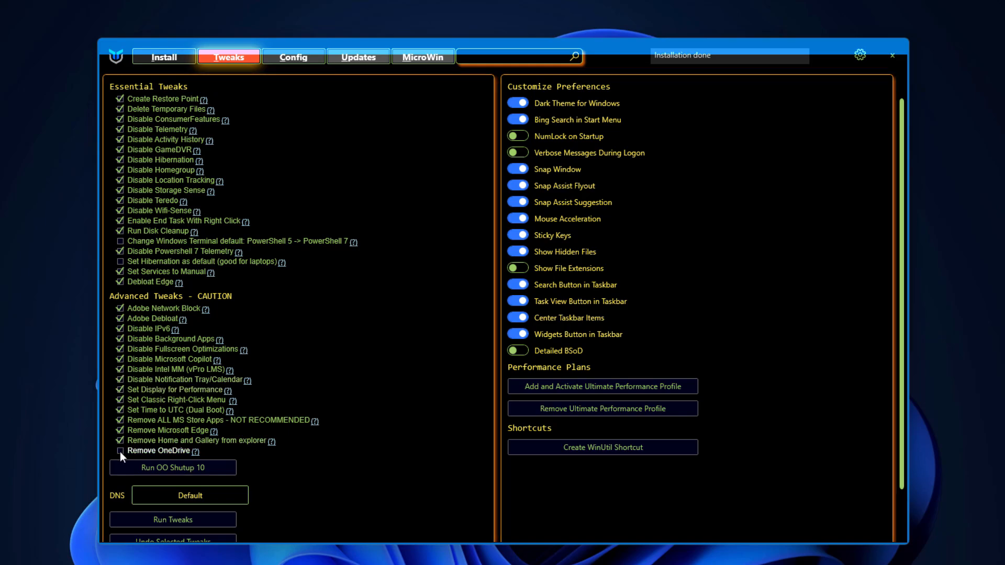
pyautogui.click(119, 449)
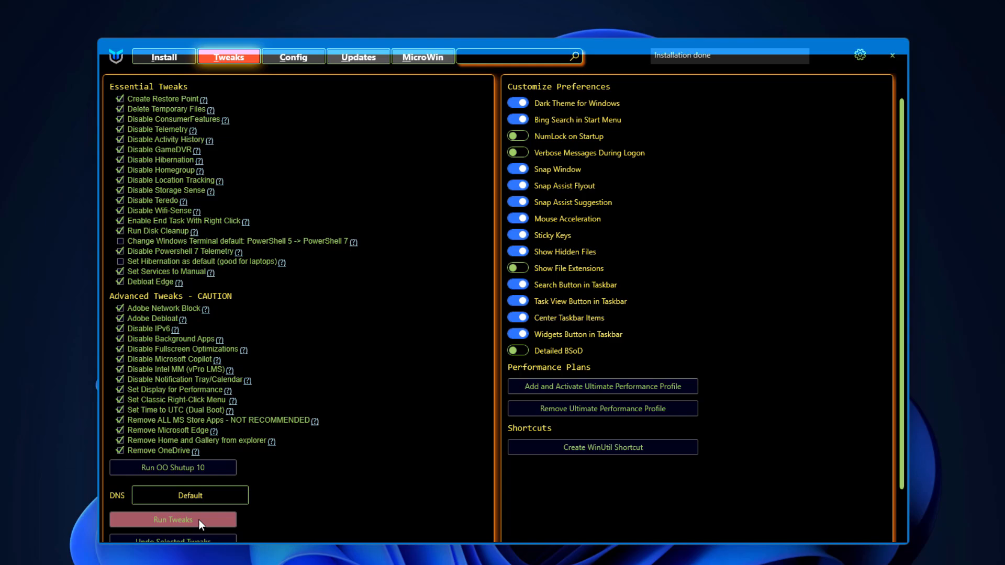
# Run all selected essential and advanced tweaks until the console reports Tweaks are Finished
pyautogui.click(173, 520)
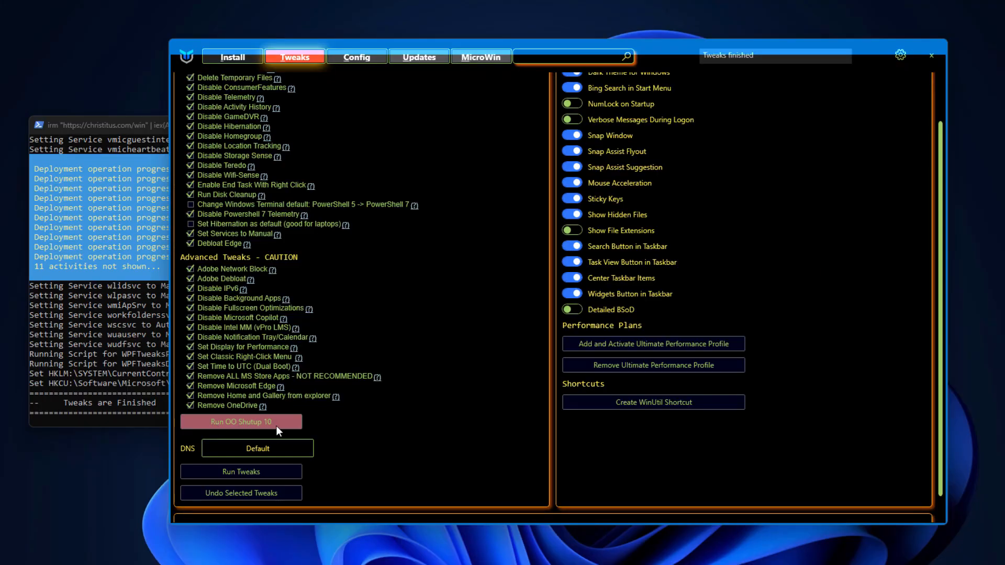
# Launch O&O ShutUp10++ and scroll through its Current User privacy settings list
pyautogui.click(241, 421)
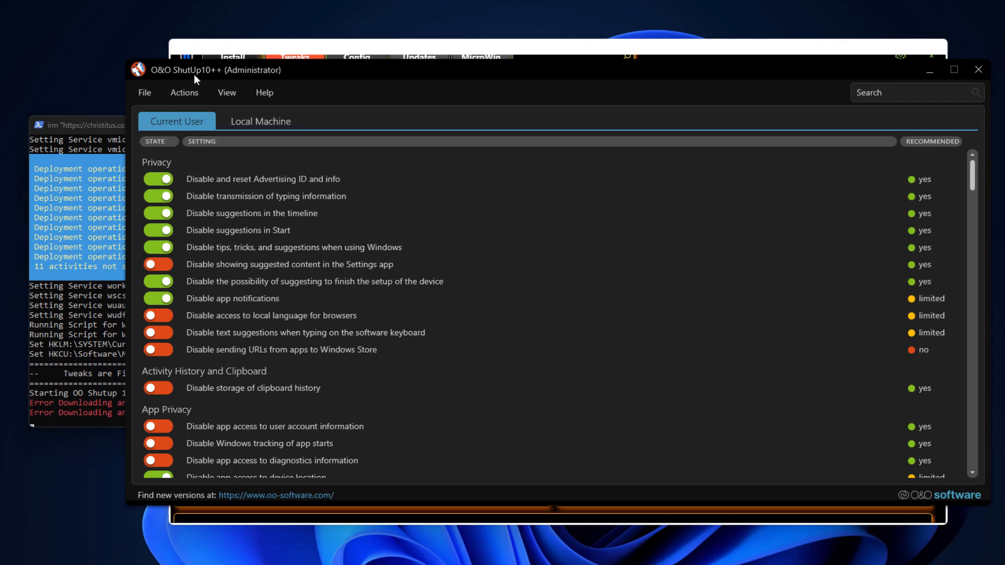
pyautogui.moveTo(259, 176)
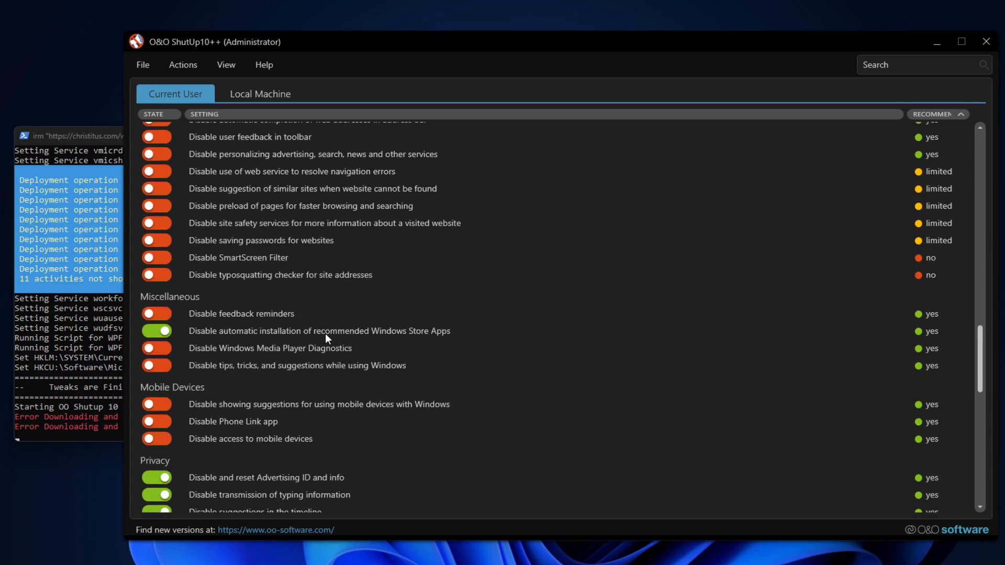
pyautogui.scroll(-3)
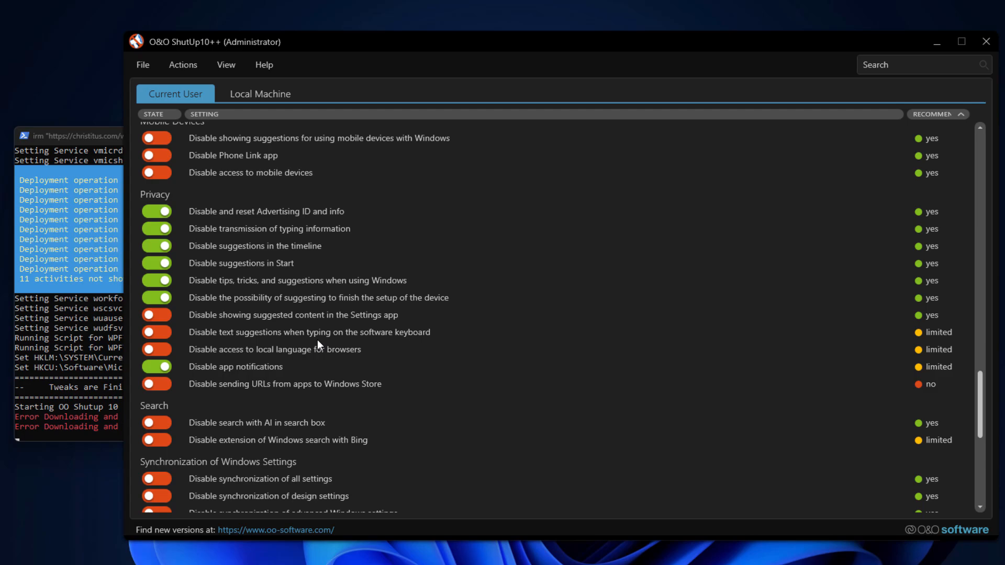
pyautogui.scroll(-3)
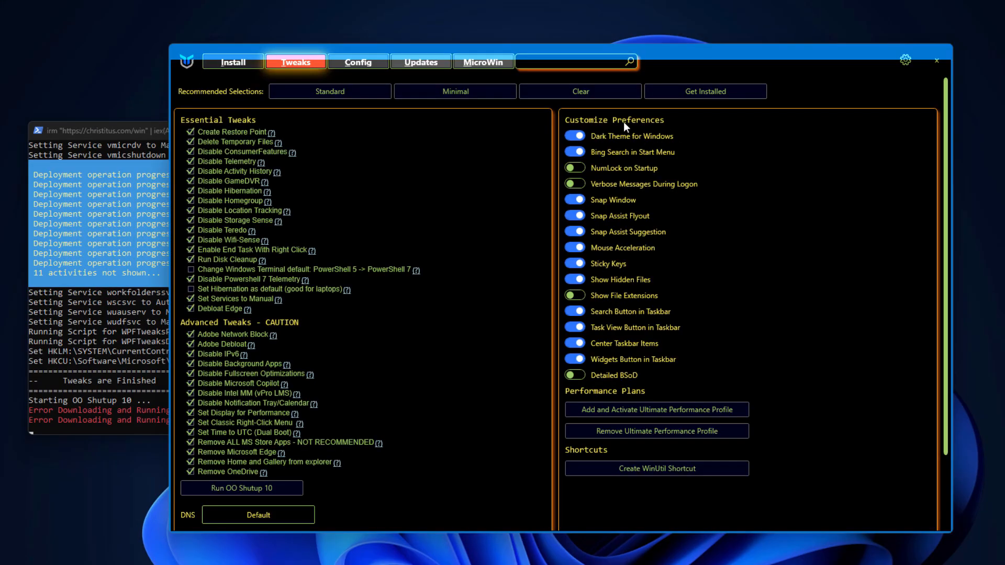
pyautogui.moveTo(575, 134)
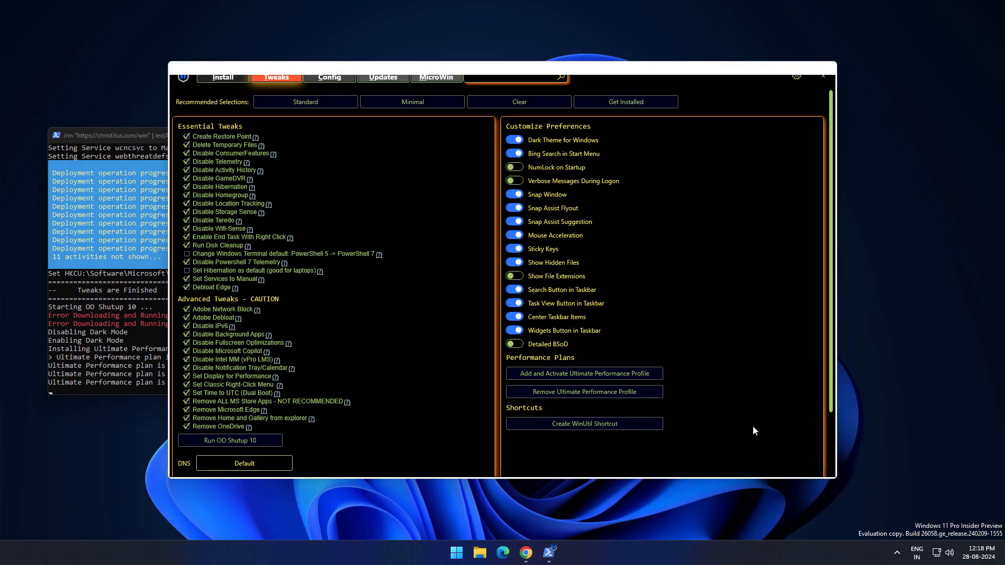
# Show Power Options with Ultimate Performance listed as the active plan beside Balanced
pyautogui.click(583, 374)
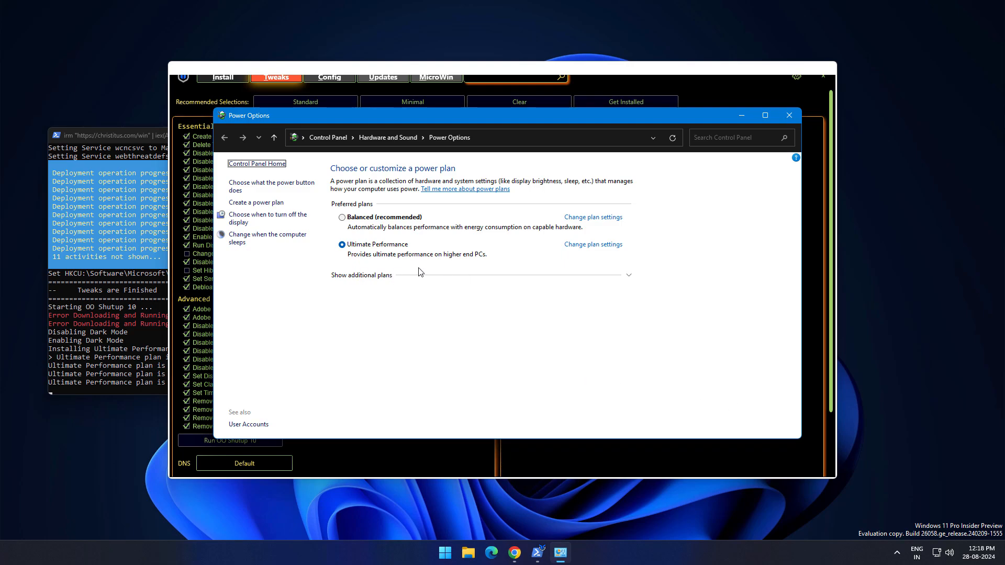
pyautogui.moveTo(399, 256)
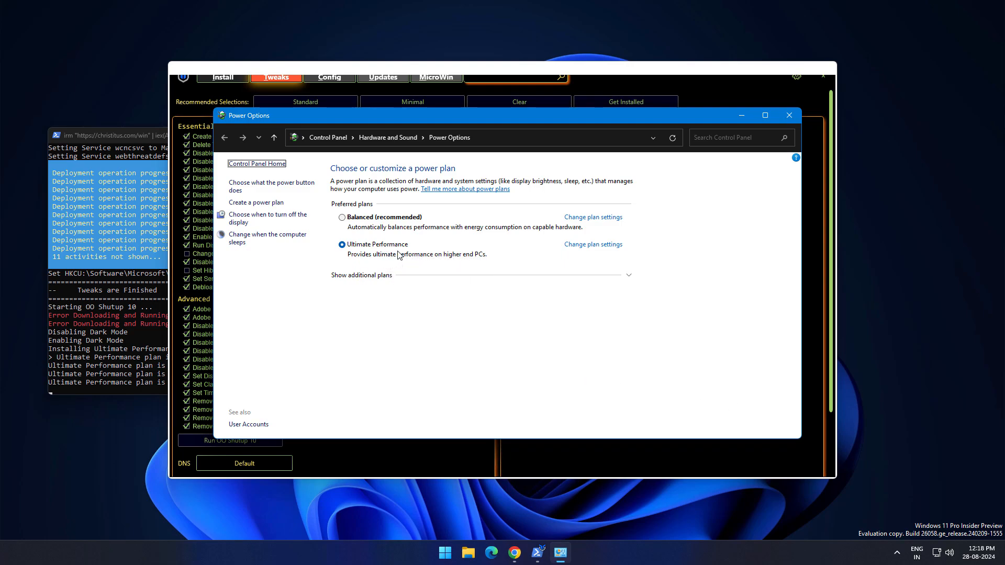
pyautogui.moveTo(422, 261)
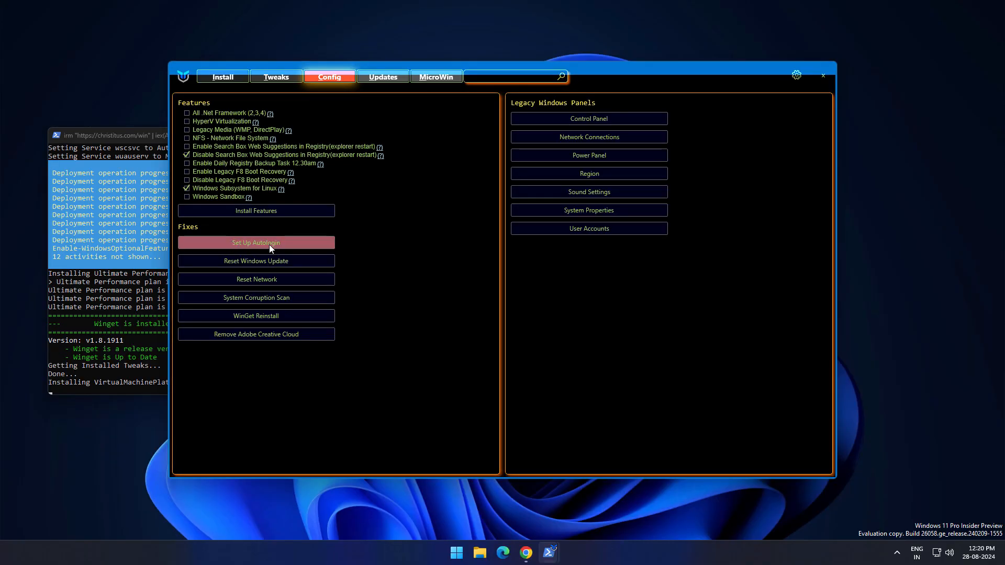
pyautogui.moveTo(255, 279)
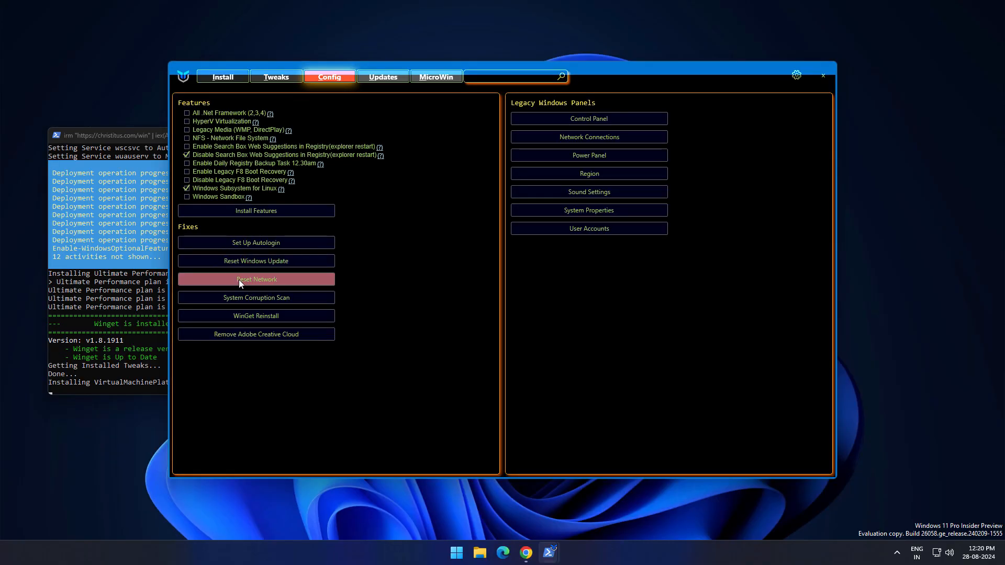
pyautogui.moveTo(242, 314)
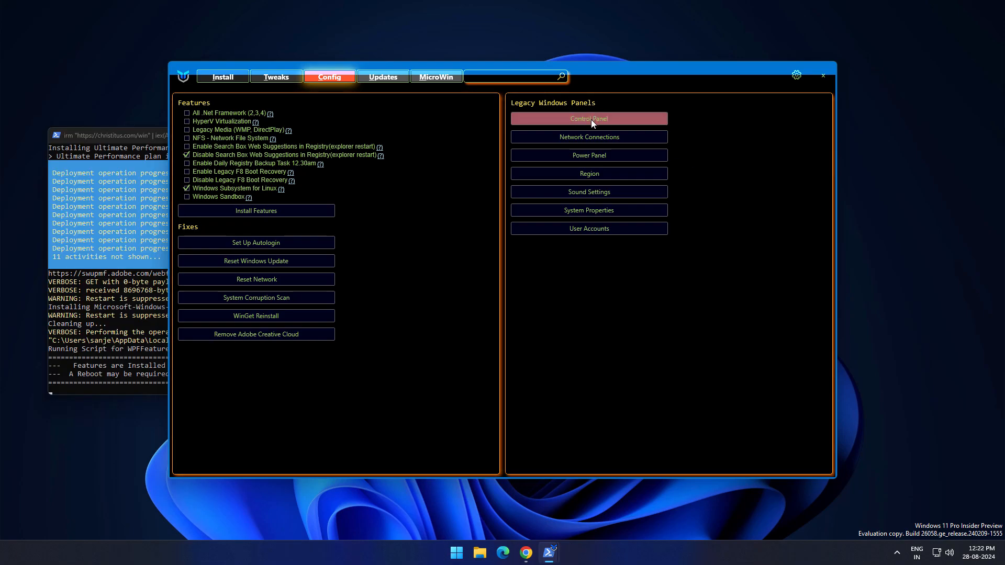
# Install the Windows Subsystem for Linux feature with search box web suggestions disabled
pyautogui.click(587, 118)
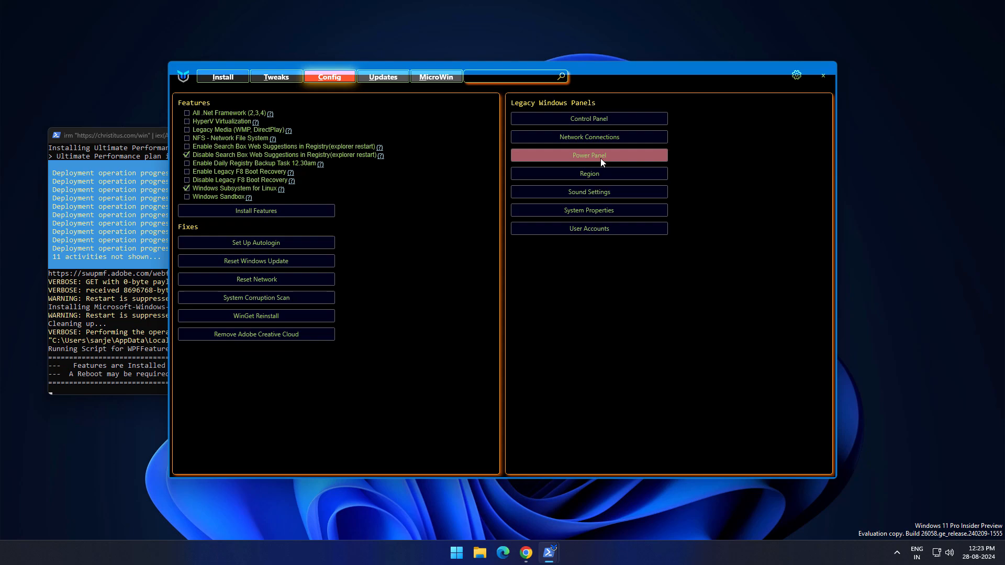
pyautogui.click(383, 77)
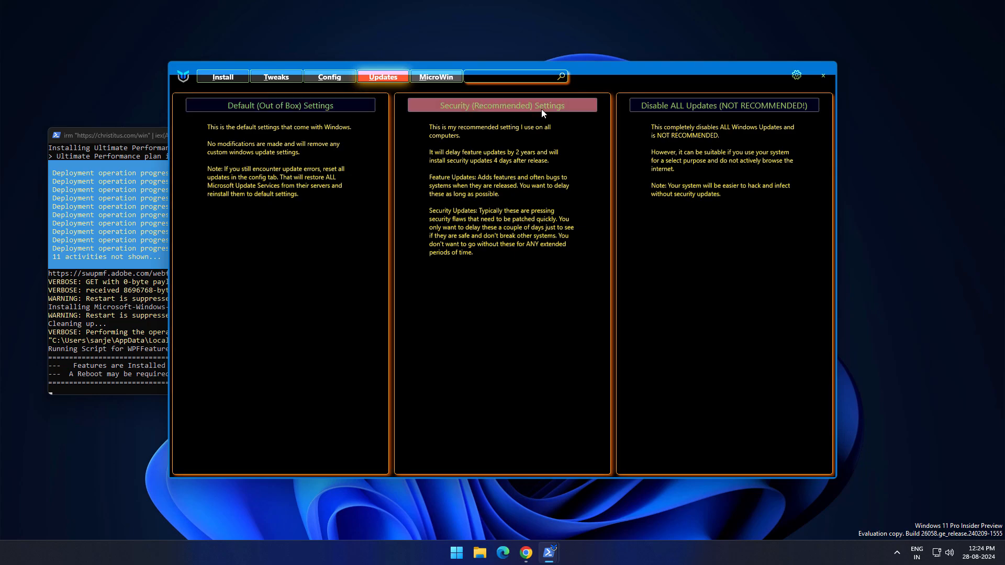
pyautogui.moveTo(718, 112)
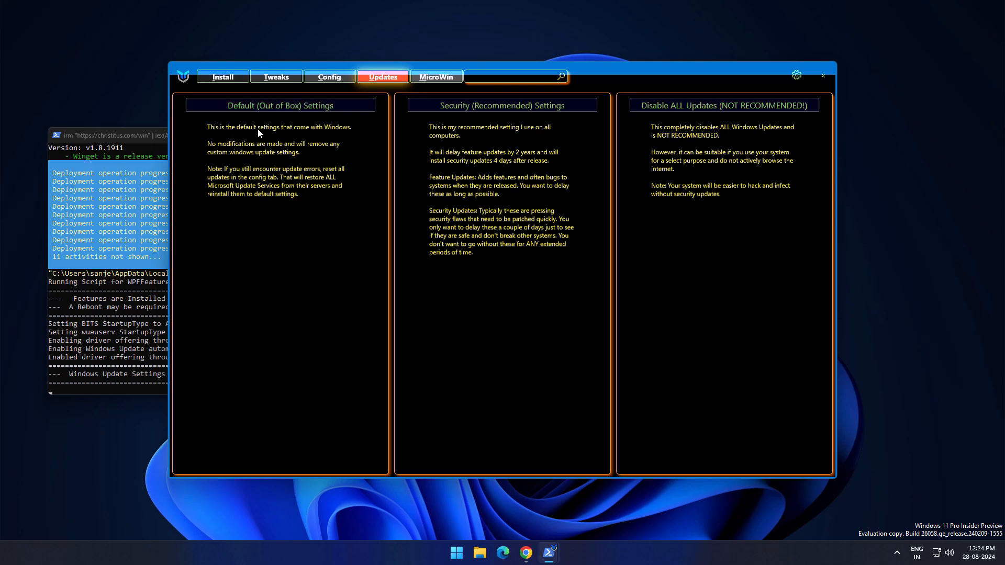
pyautogui.moveTo(242, 151)
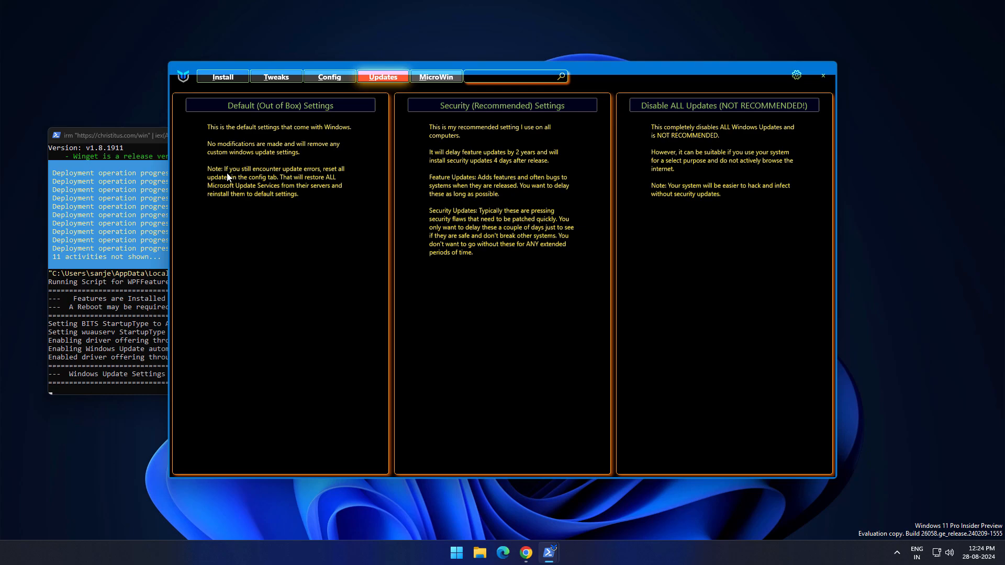
# Apply Default (Out of Box) Windows Update settings from the Updates page
pyautogui.click(435, 76)
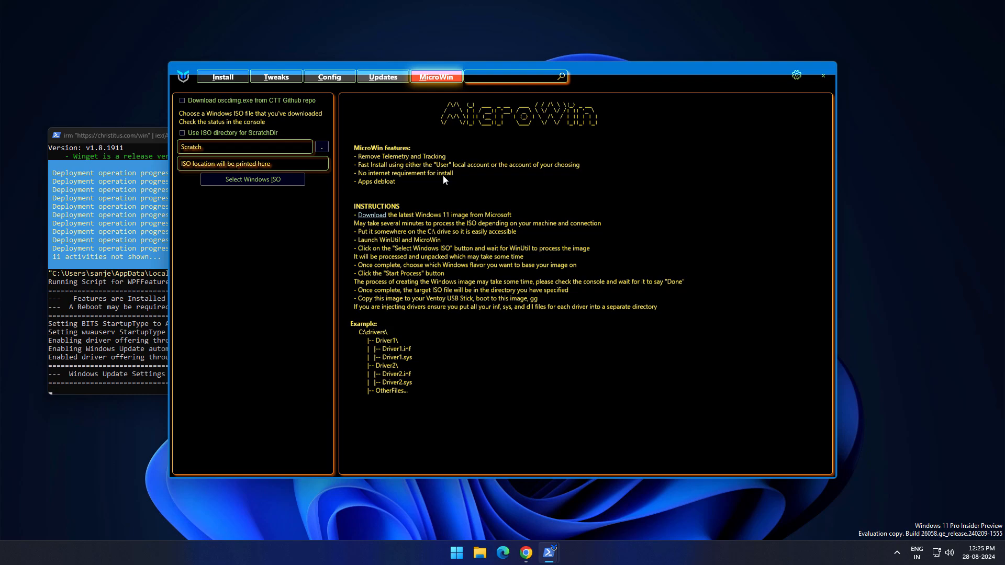
pyautogui.moveTo(401, 393)
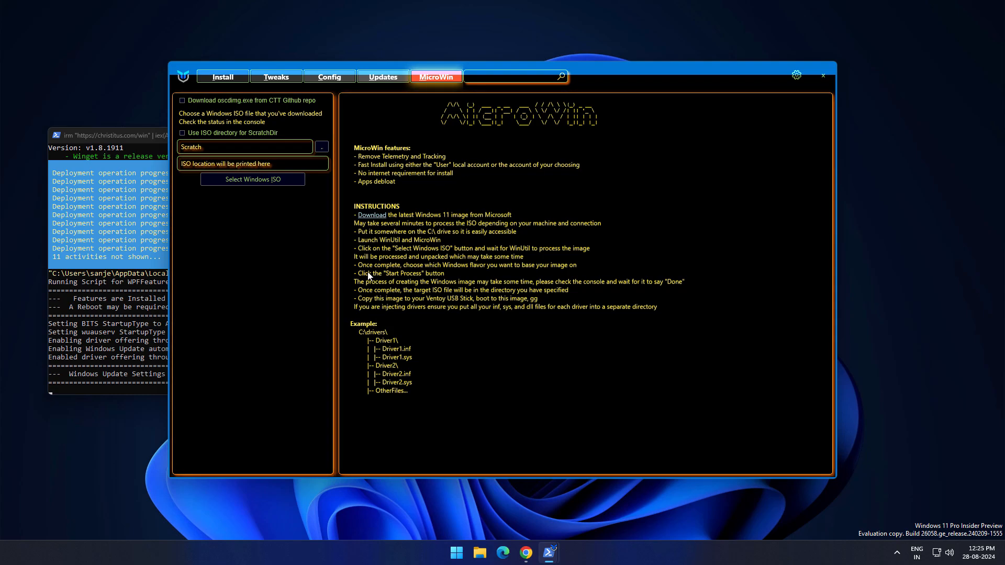
# Browse the Install and Config pages, land back on Tweaks, then close WinUtil
pyautogui.click(275, 76)
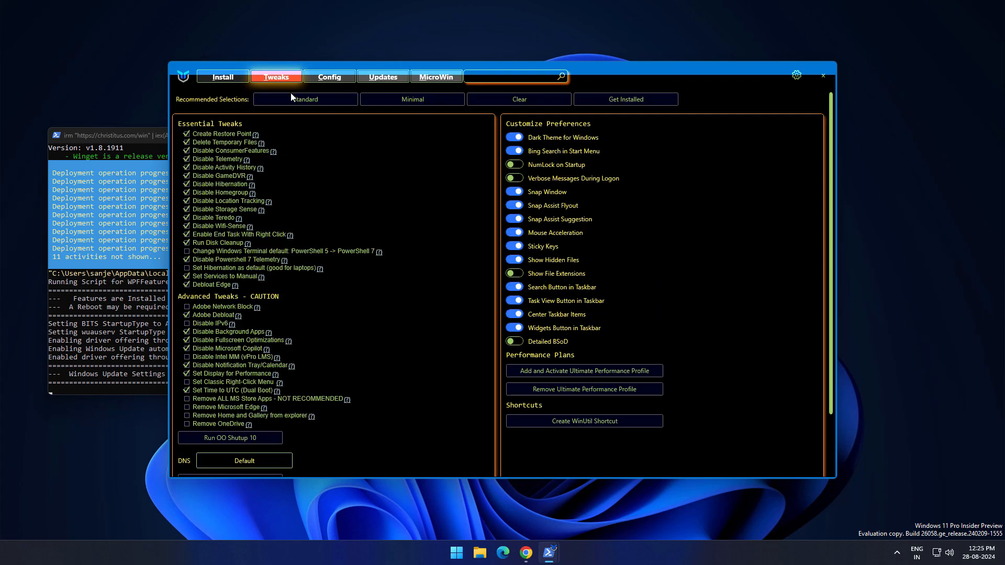
pyautogui.click(222, 77)
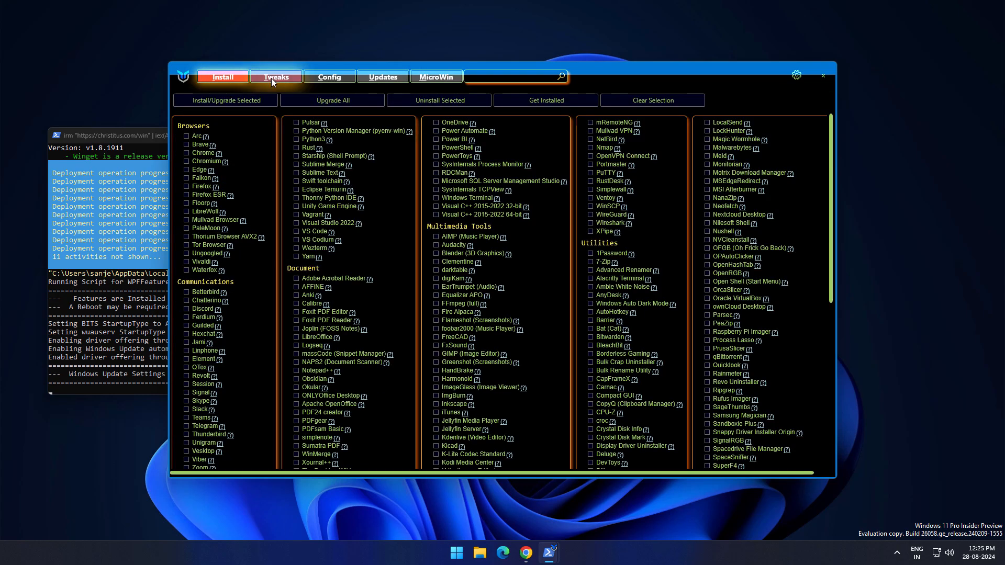
pyautogui.click(328, 76)
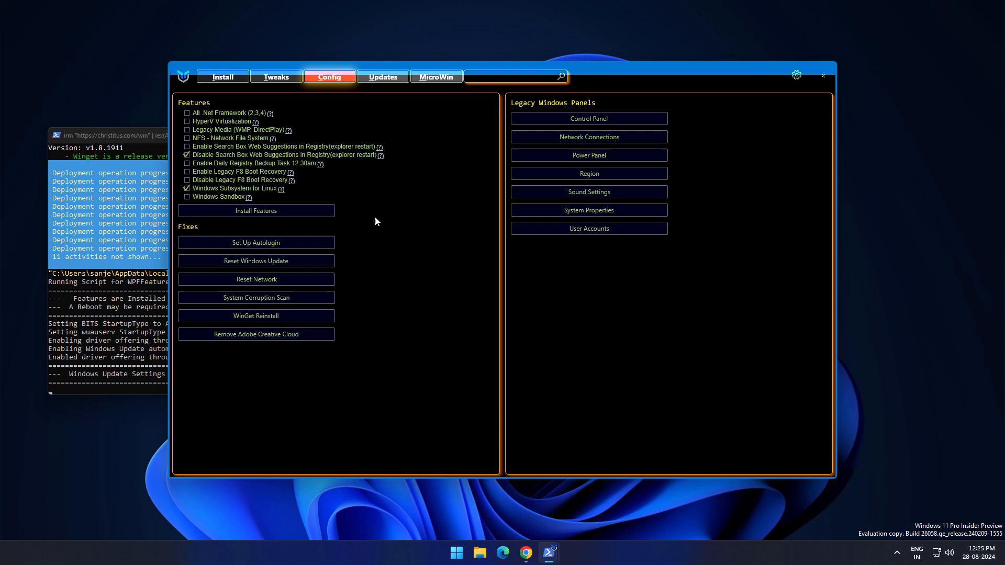
pyautogui.click(275, 76)
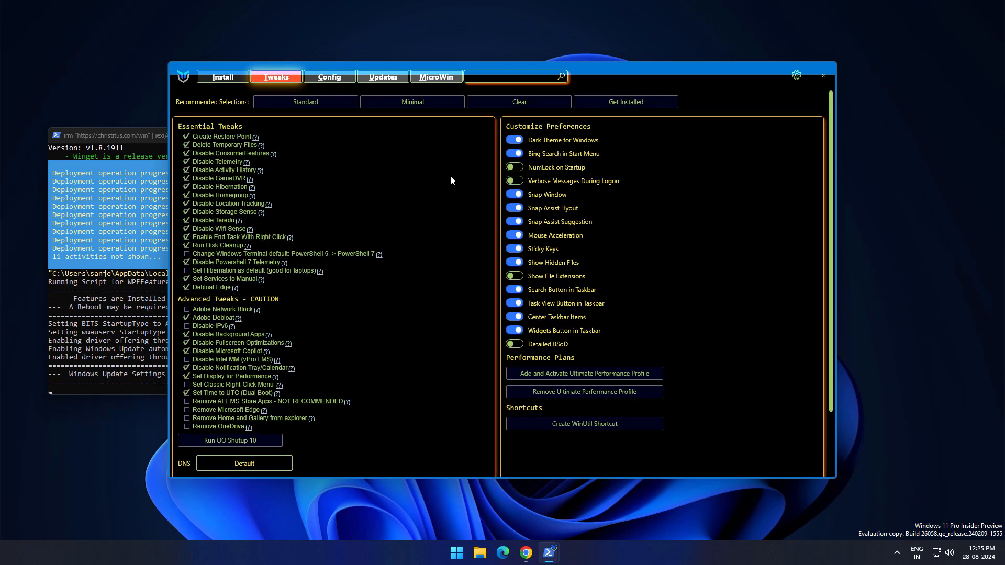
pyautogui.click(822, 76)
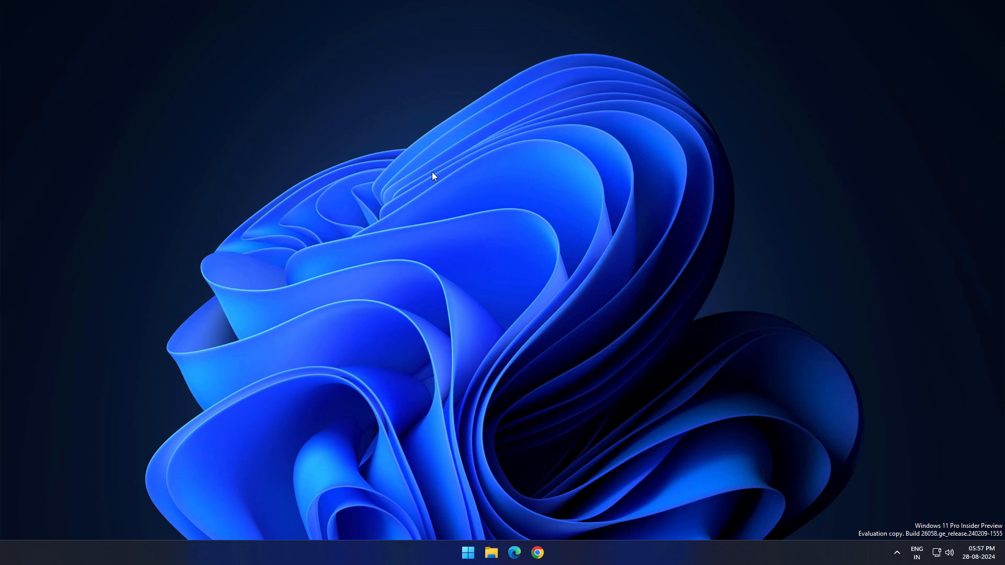
# After the restart, bring up Task Manager from the desktop to check resource usage
pyautogui.rightClick(432, 176)
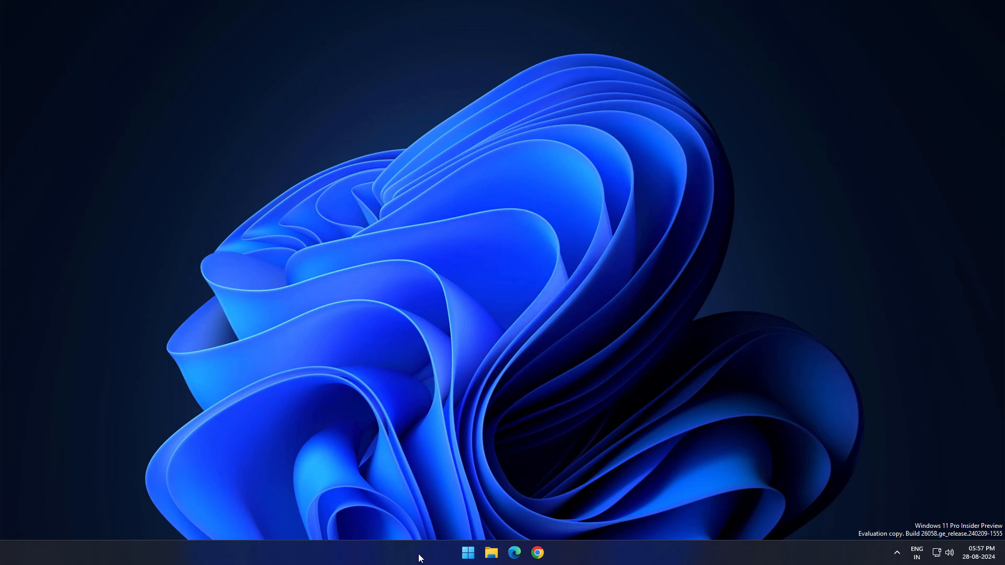
pyautogui.moveTo(24, 556)
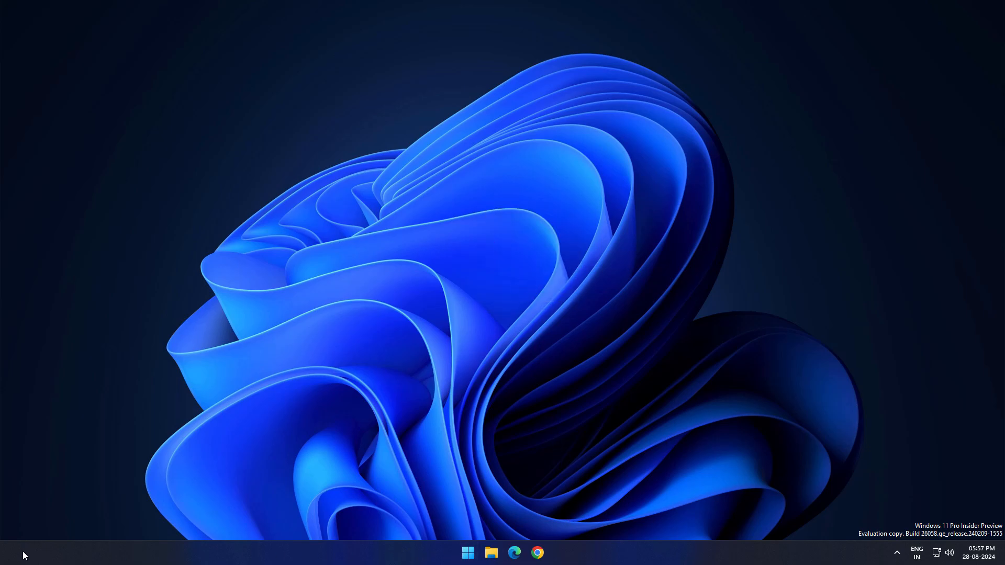
pyautogui.moveTo(596, 414)
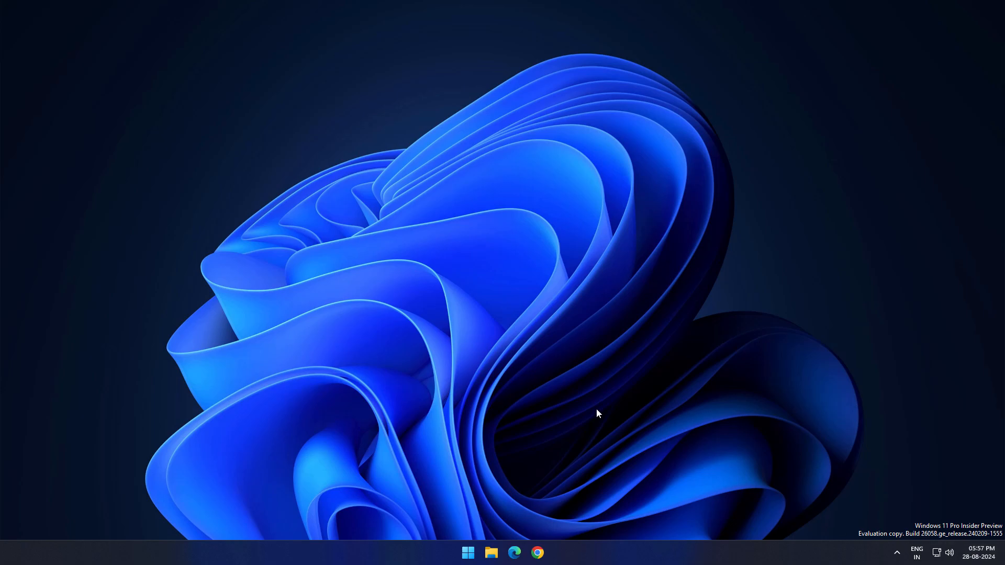
pyautogui.click(489, 553)
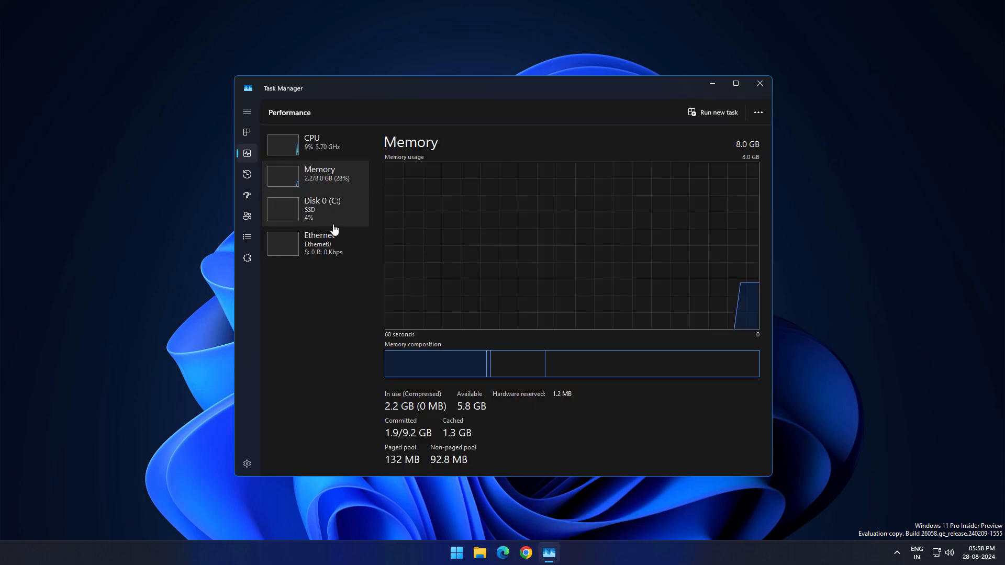
# View CPU details showing 14% utilization and 84 running processes
pyautogui.click(311, 142)
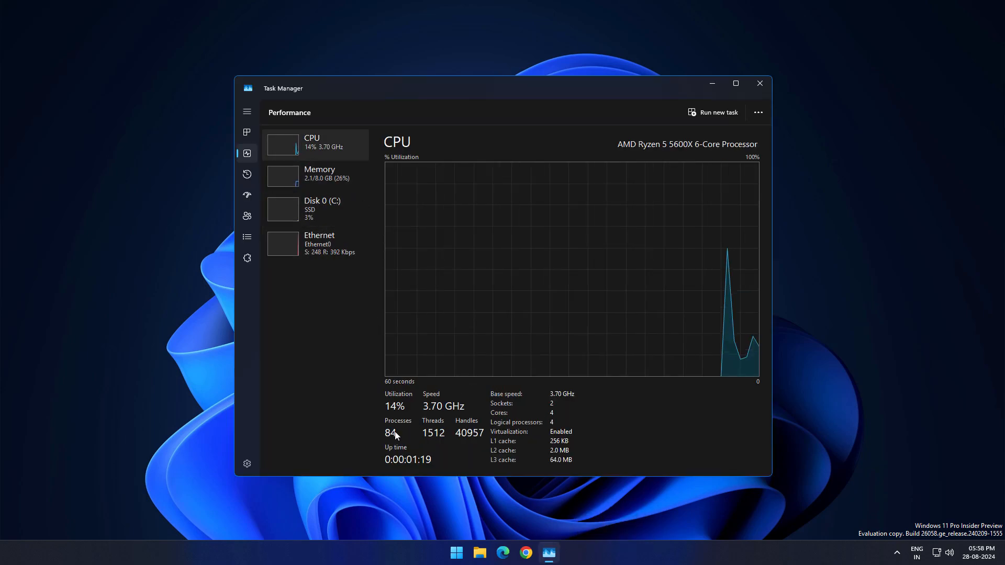